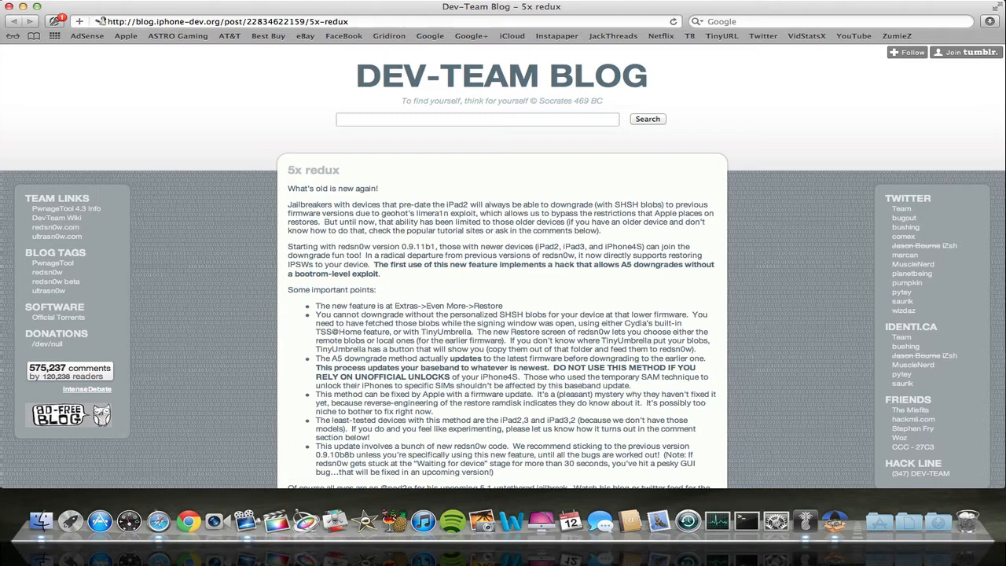
{"action": "mouse_move", "coordinate": [733, 342]}
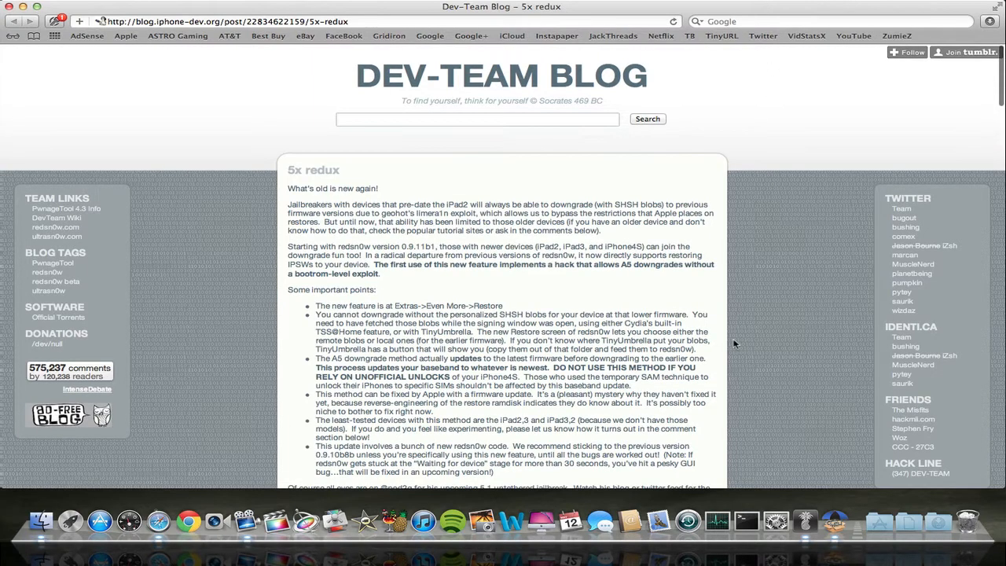
- Show iTunes' saved backups list with the iPhone 4S 5.0.1 and 5.1.1 backups
{"action": "scroll", "scroll_direction": "down", "scroll_amount": 3}
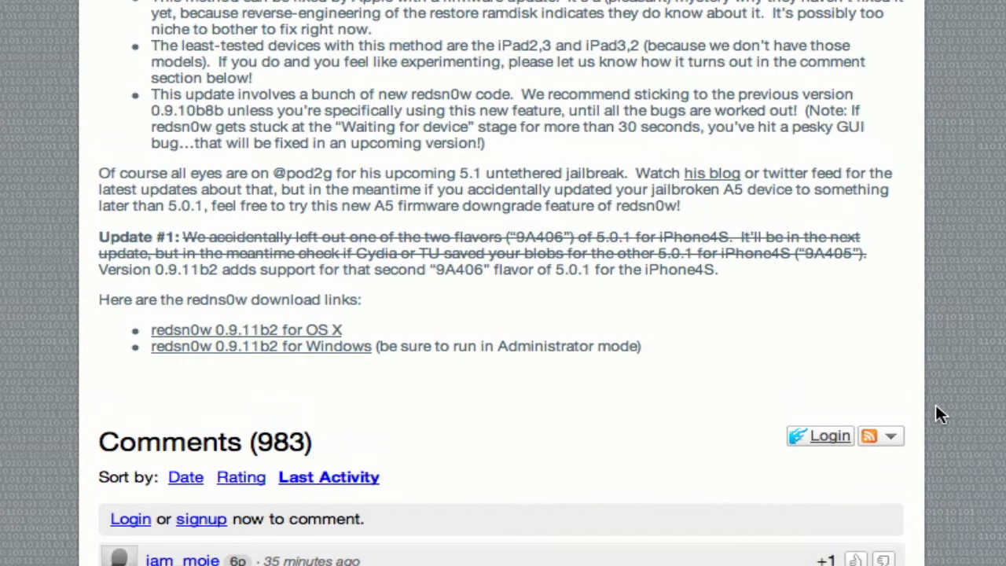
{"action": "mouse_move", "coordinate": [822, 406]}
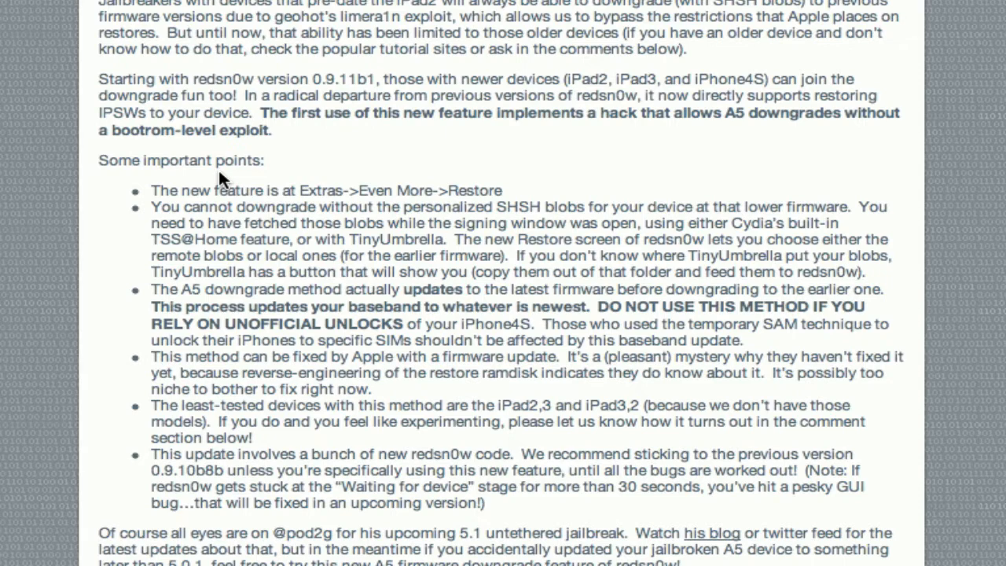
{"action": "mouse_move", "coordinate": [250, 165]}
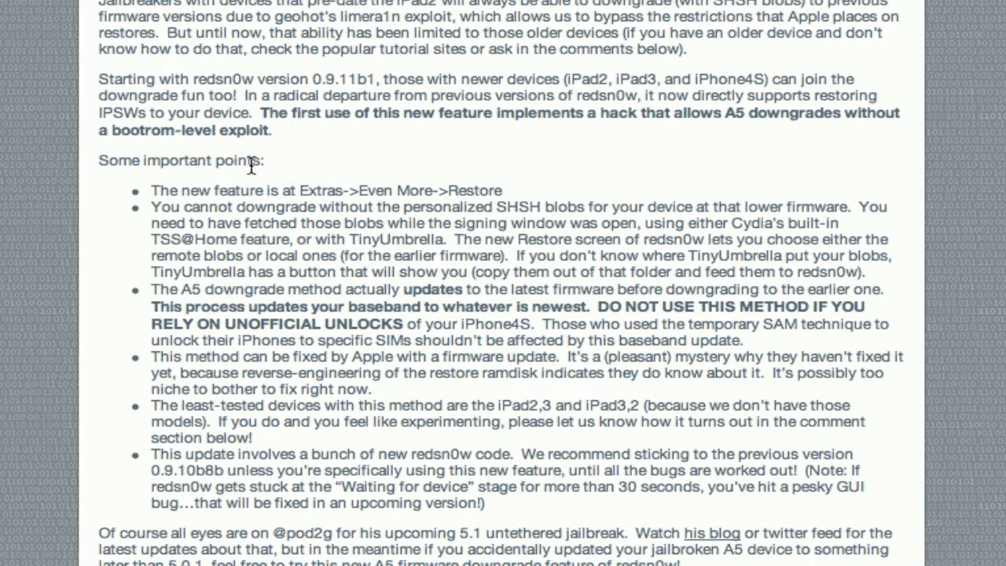
{"action": "mouse_move", "coordinate": [625, 222]}
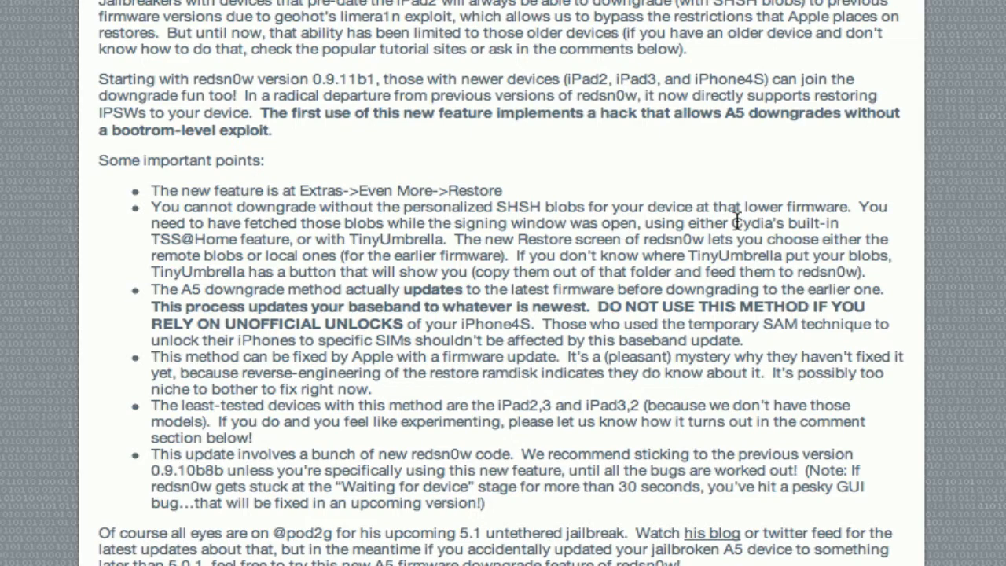
{"action": "mouse_move", "coordinate": [732, 226]}
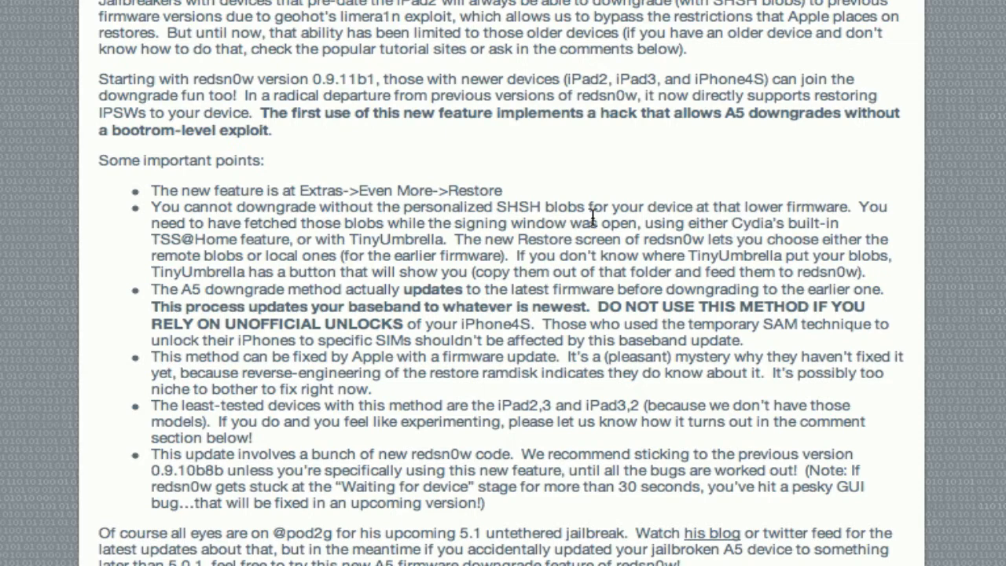
{"action": "mouse_move", "coordinate": [153, 258]}
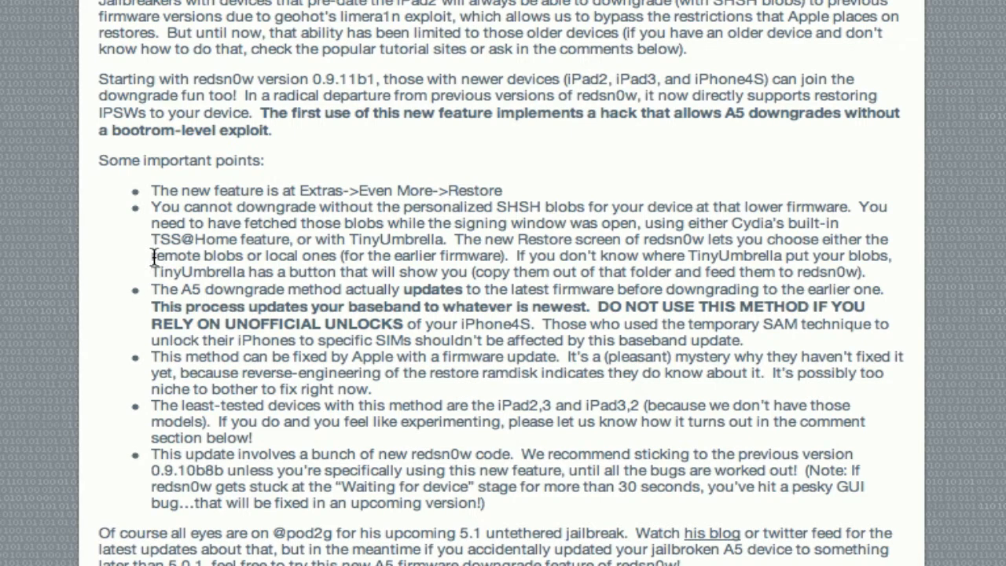
{"action": "mouse_move", "coordinate": [157, 263]}
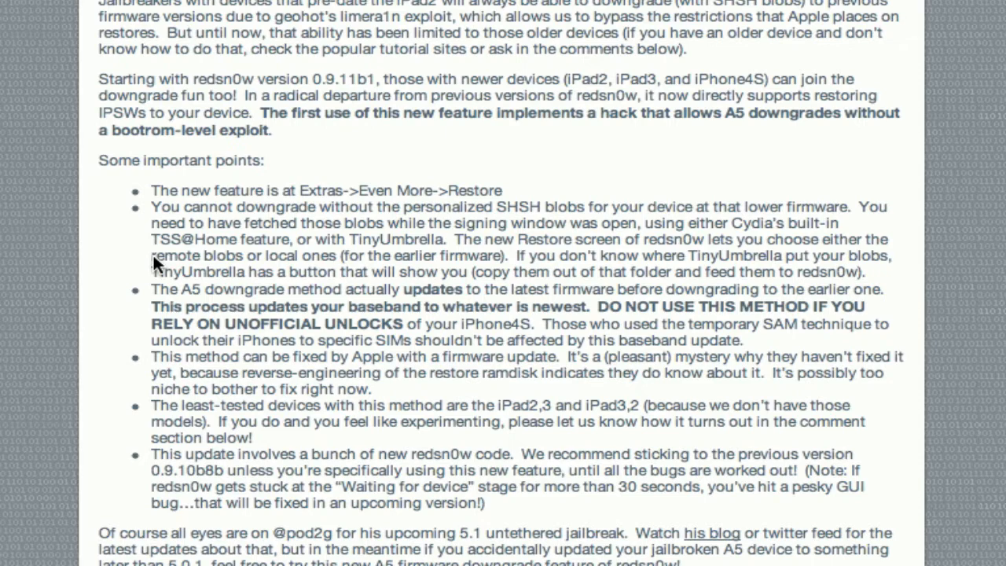
{"action": "scroll", "scroll_direction": "down", "scroll_amount": 3}
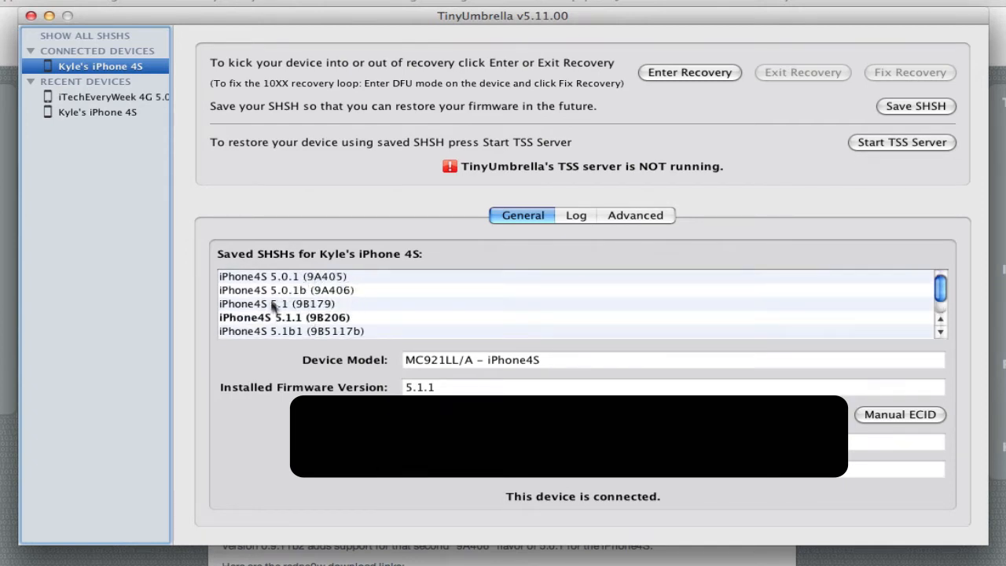
{"action": "mouse_move", "coordinate": [317, 289]}
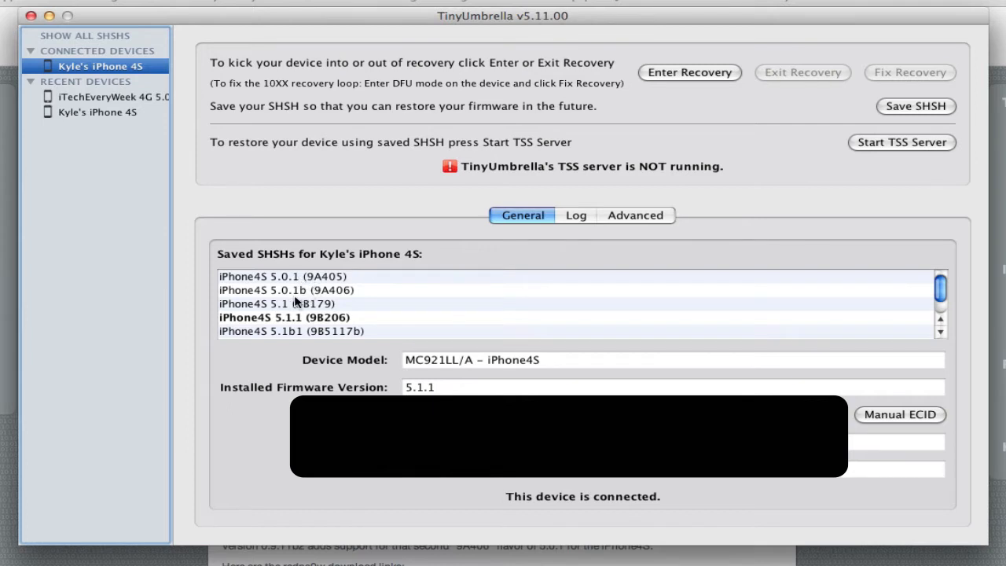
{"action": "mouse_move", "coordinate": [349, 302]}
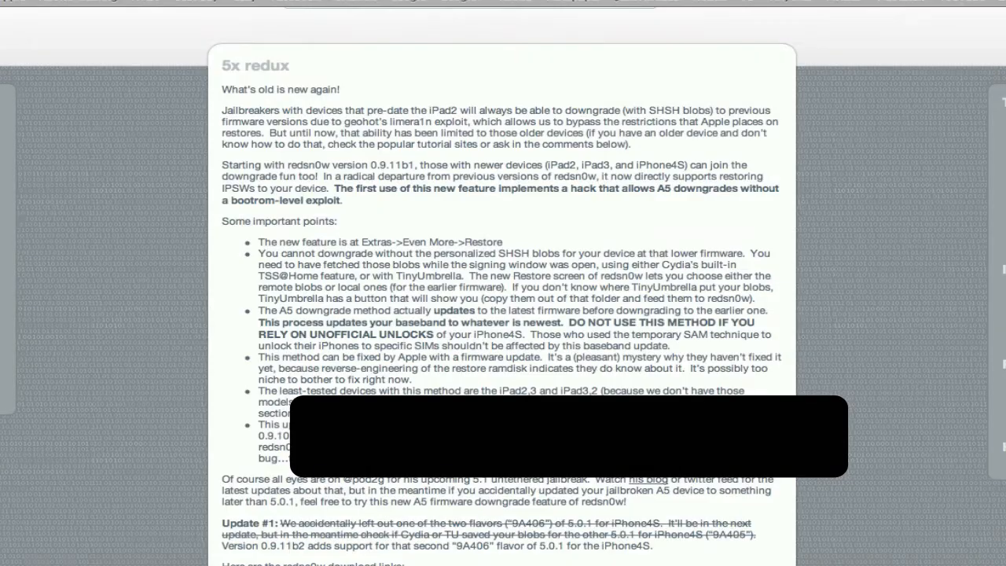
{"action": "scroll", "scroll_direction": "down", "scroll_amount": 3}
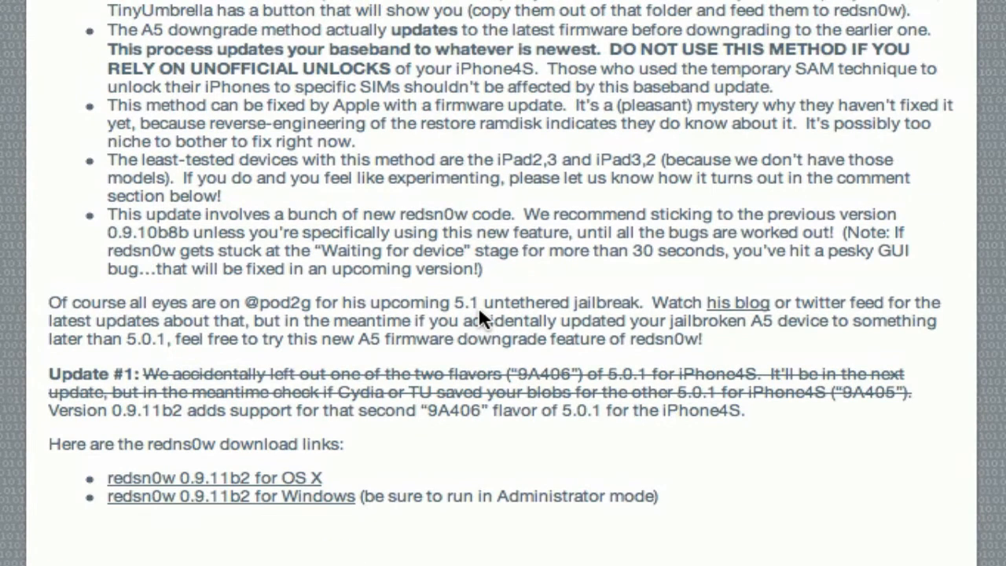
{"action": "scroll", "scroll_direction": "down", "scroll_amount": 3}
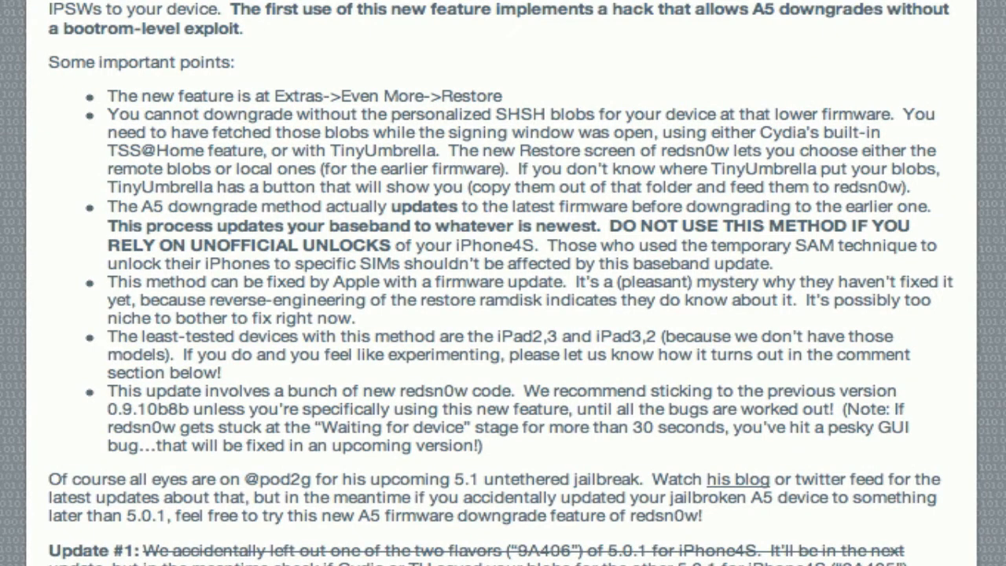
{"action": "mouse_move", "coordinate": [496, 285]}
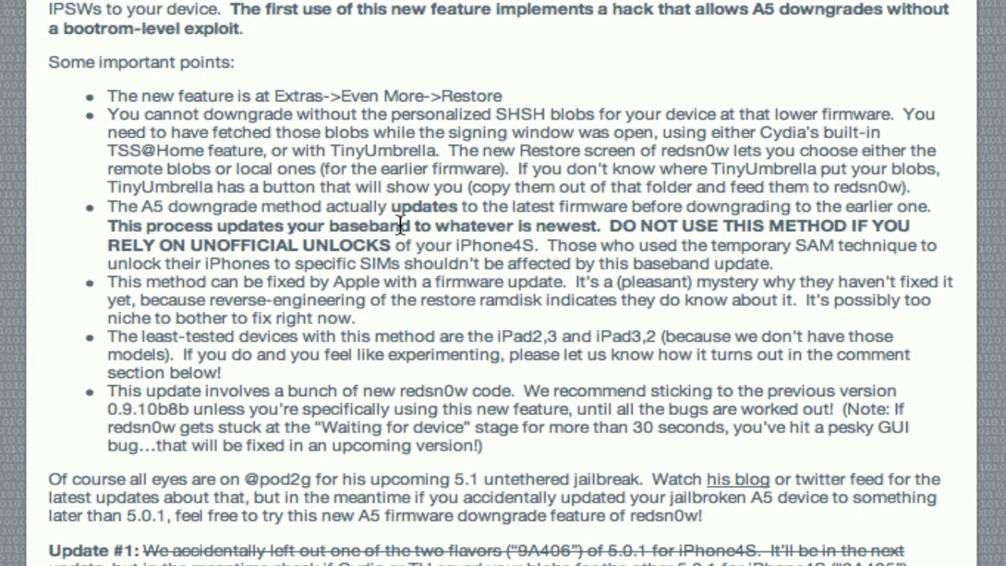
{"action": "mouse_move", "coordinate": [511, 244]}
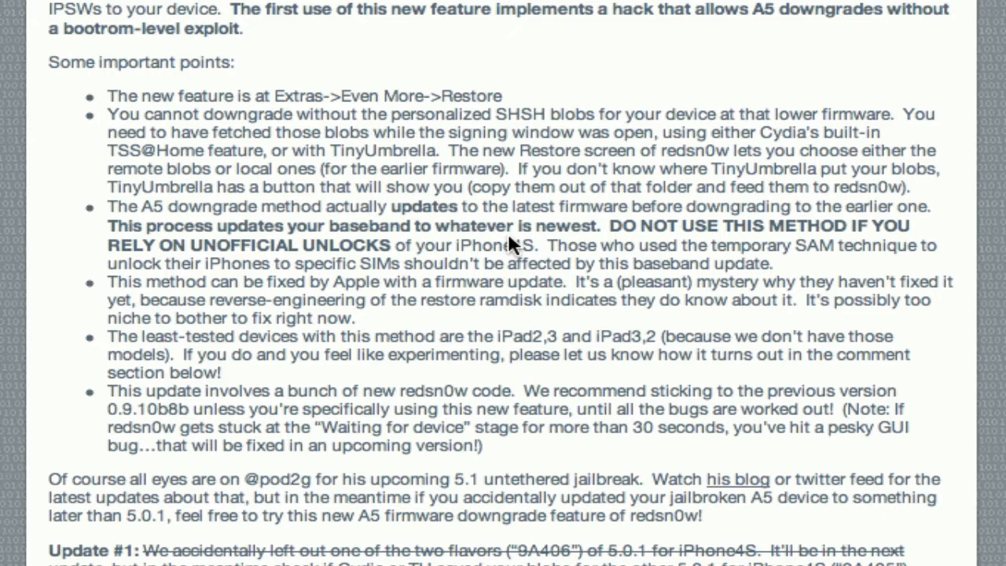
{"action": "scroll", "scroll_direction": "down", "scroll_amount": 3}
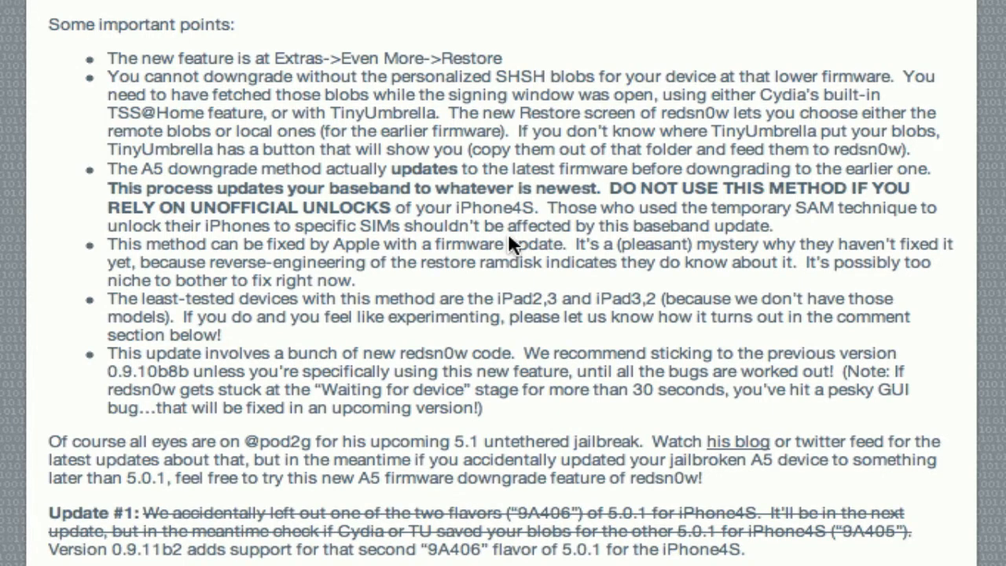
{"action": "mouse_move", "coordinate": [660, 338]}
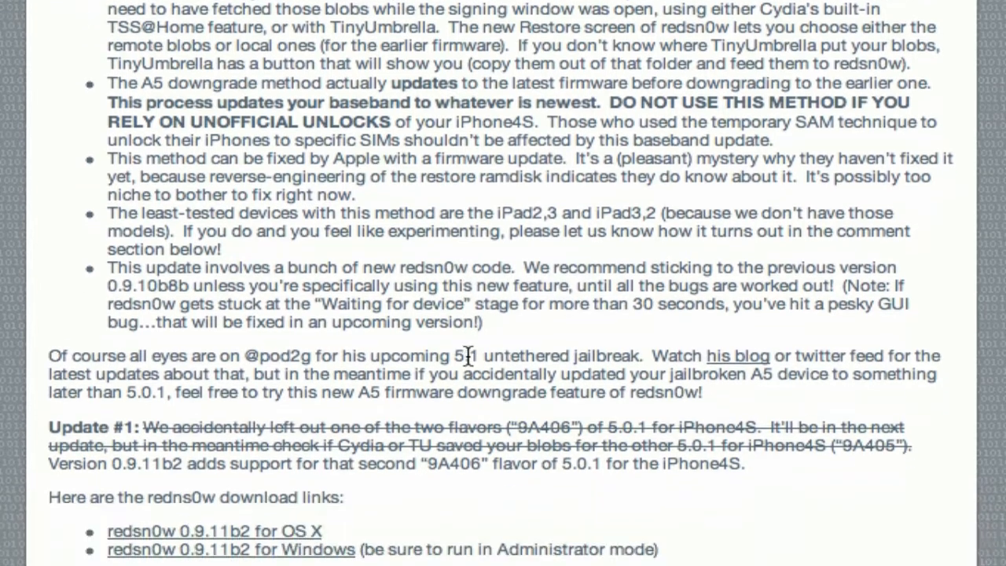
{"action": "scroll", "scroll_direction": "down", "scroll_amount": 3}
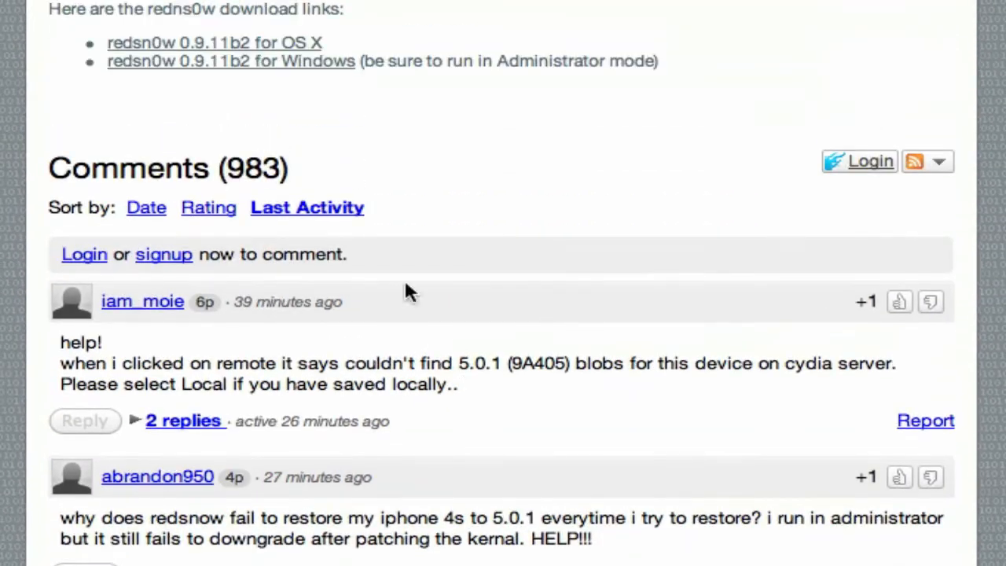
{"action": "mouse_move", "coordinate": [302, 54]}
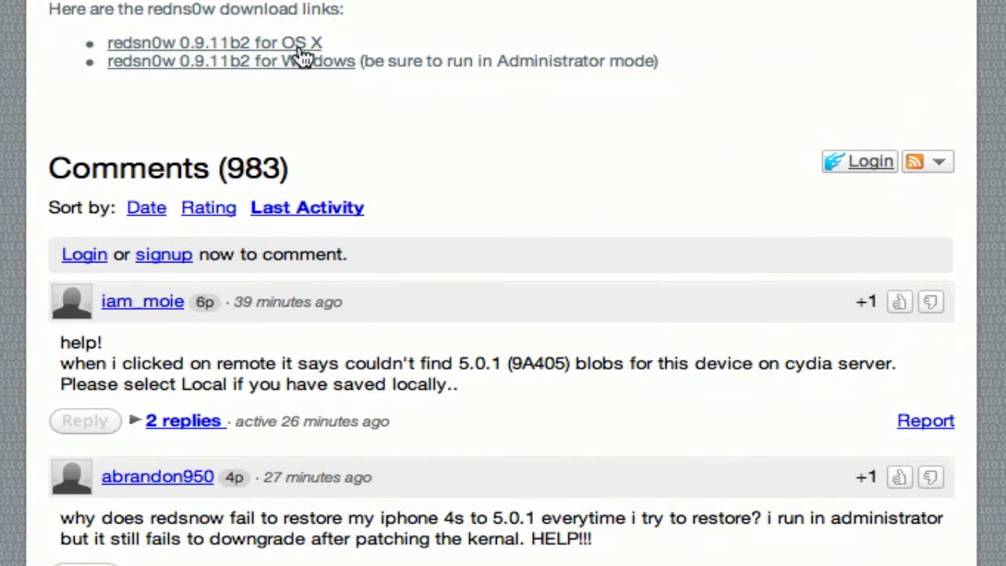
{"action": "mouse_move", "coordinate": [438, 106]}
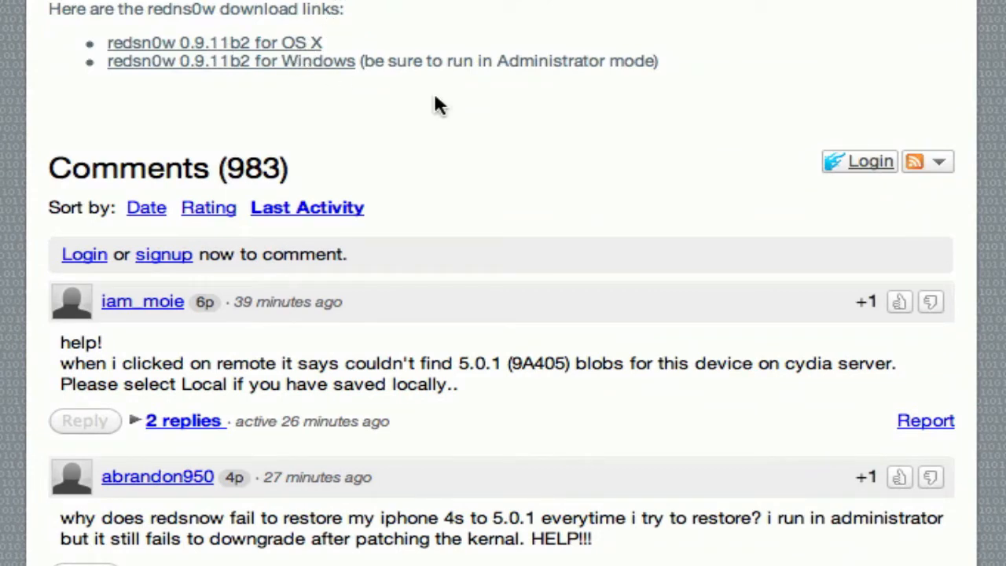
{"action": "scroll", "scroll_direction": "down", "scroll_amount": 3}
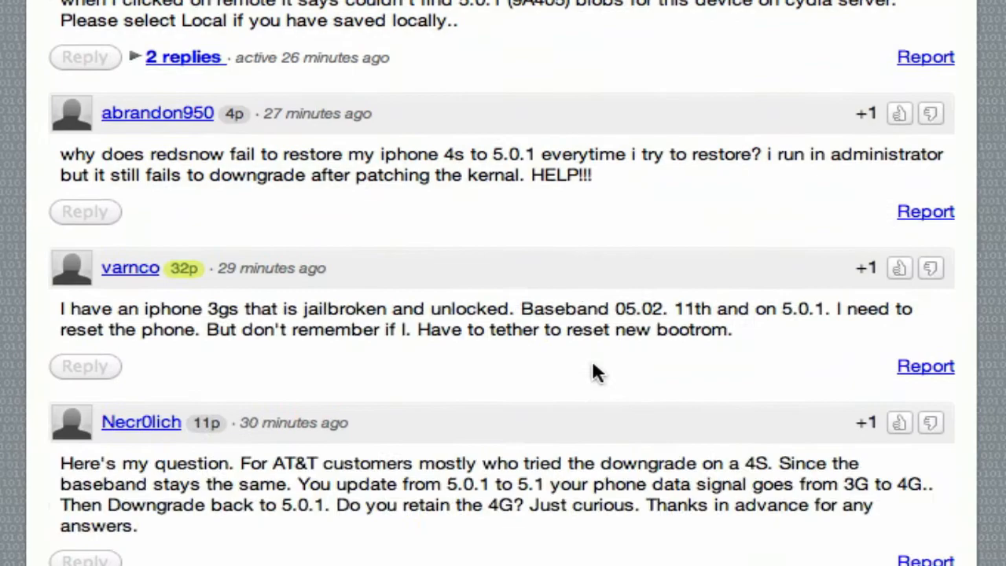
{"action": "scroll", "scroll_direction": "down", "scroll_amount": 3}
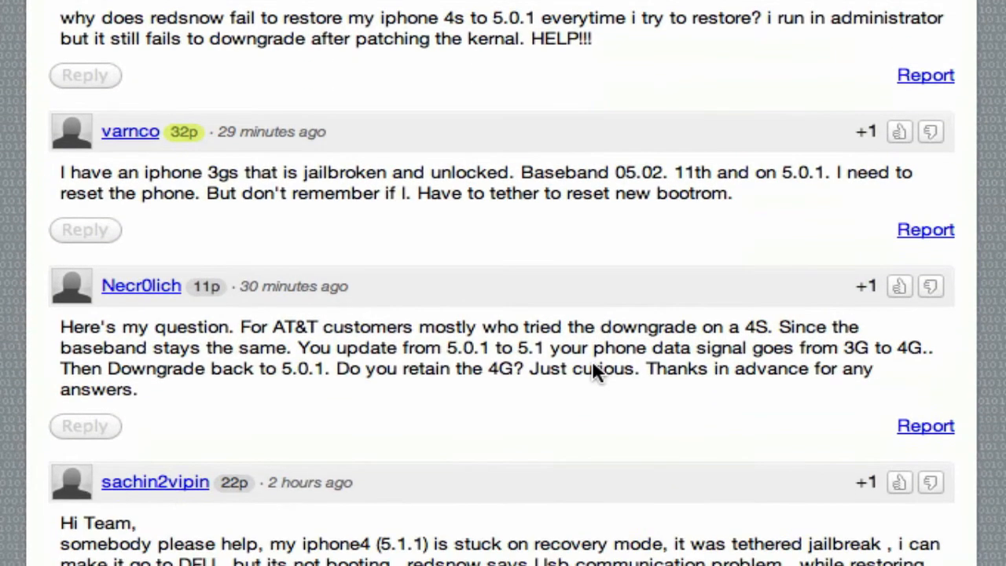
{"action": "scroll", "scroll_direction": "down", "scroll_amount": 3}
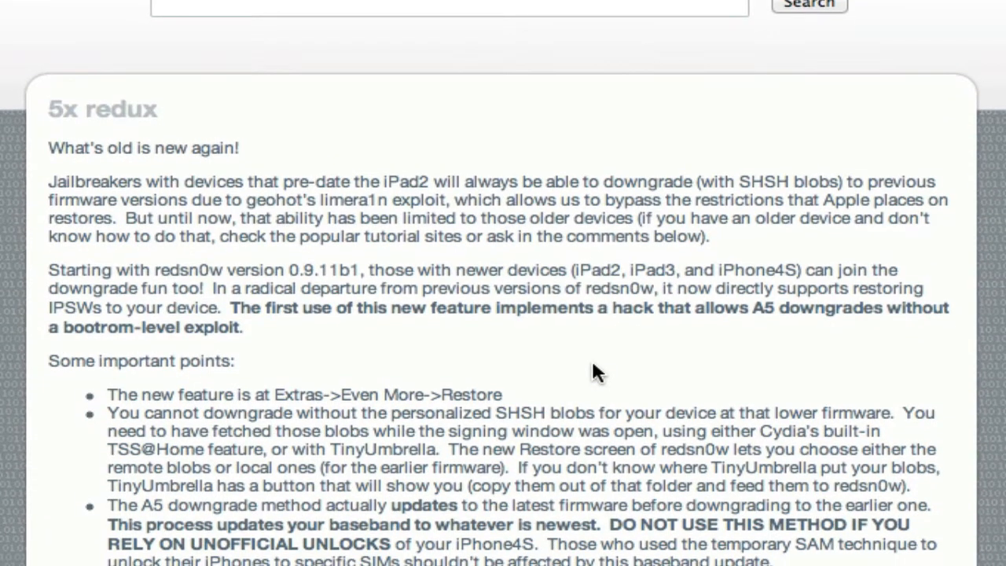
{"action": "scroll", "scroll_direction": "down", "scroll_amount": 3}
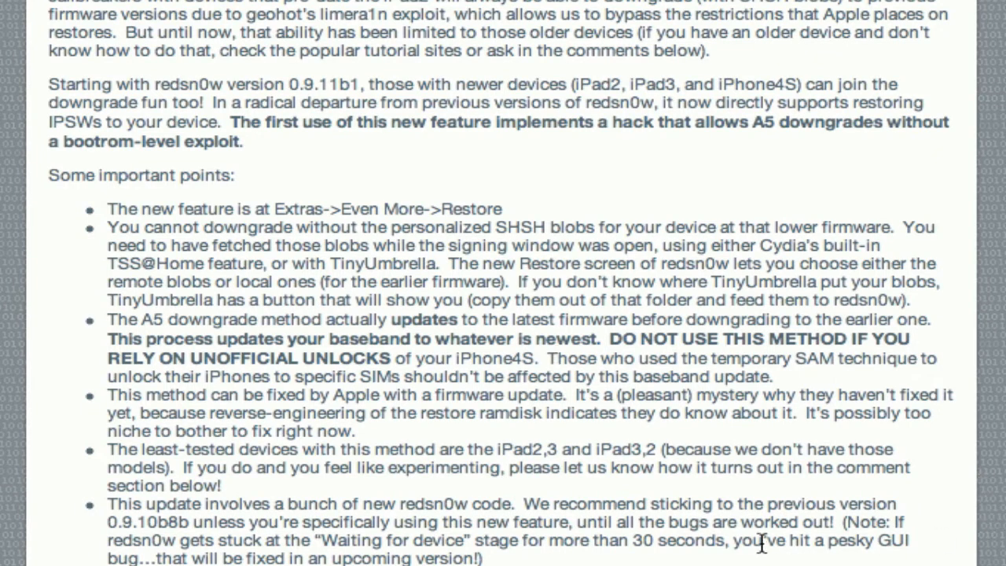
{"action": "mouse_move", "coordinate": [739, 560]}
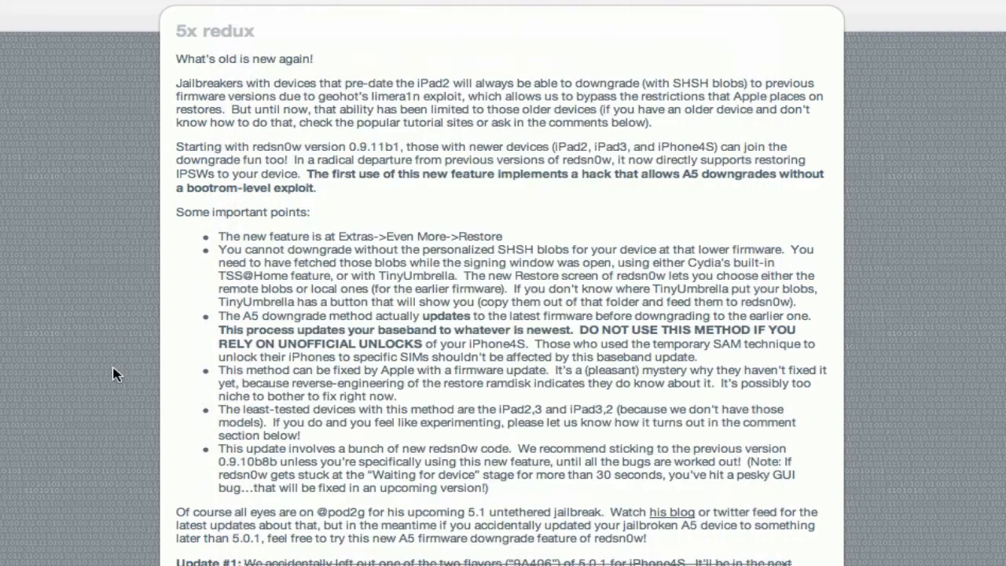
{"action": "mouse_move", "coordinate": [226, 472]}
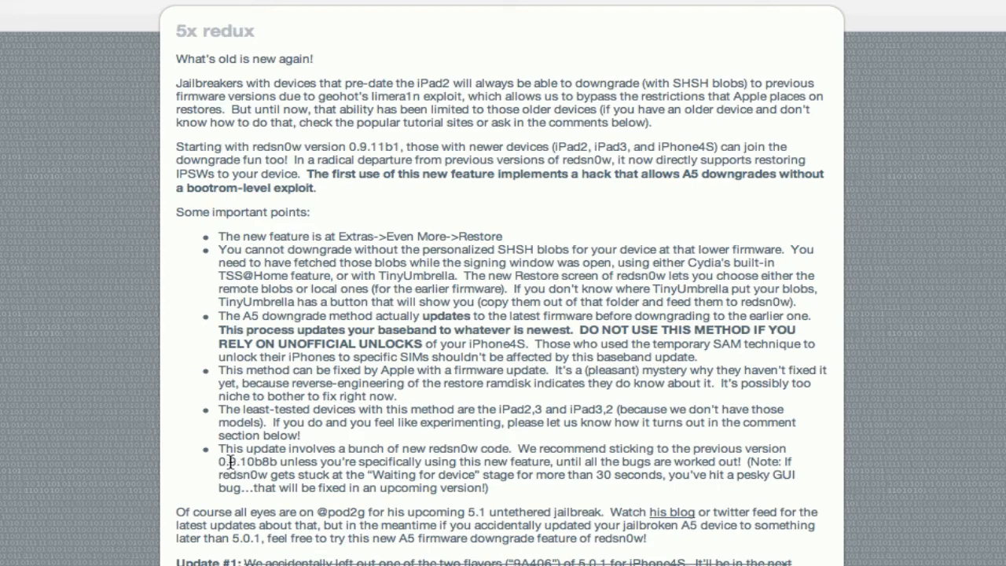
{"action": "scroll", "scroll_direction": "down", "scroll_amount": 3}
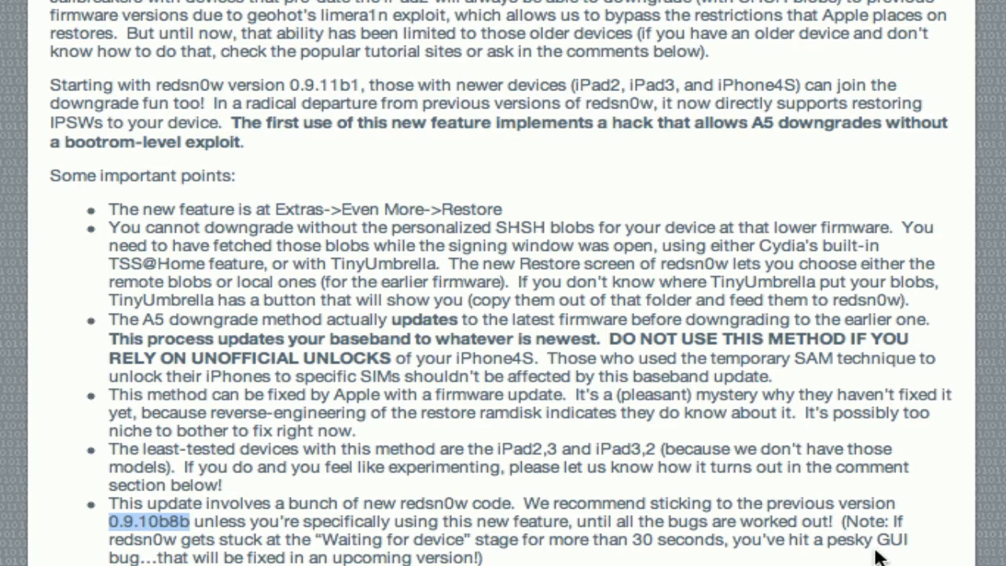
{"action": "mouse_move", "coordinate": [375, 554]}
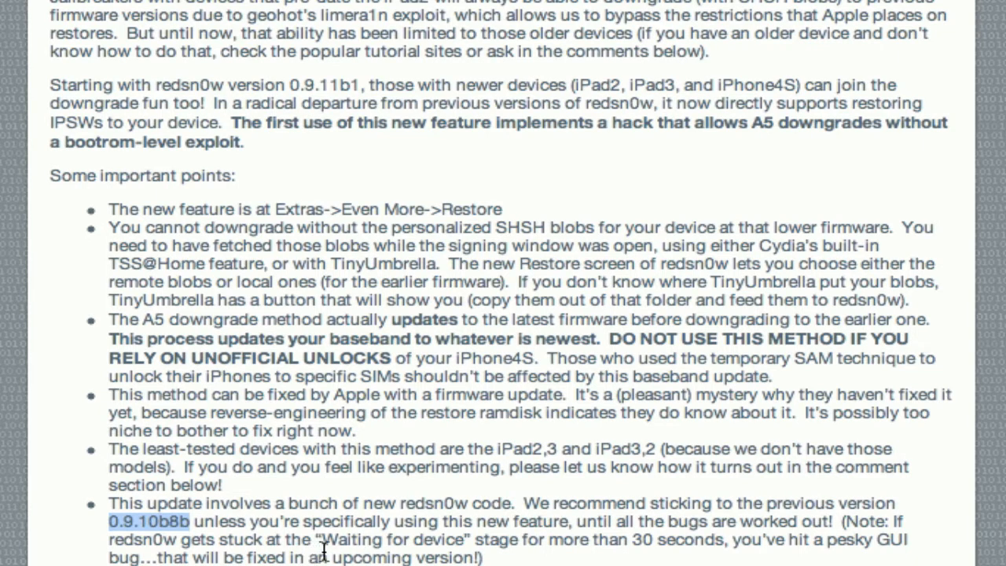
{"action": "mouse_move", "coordinate": [416, 550]}
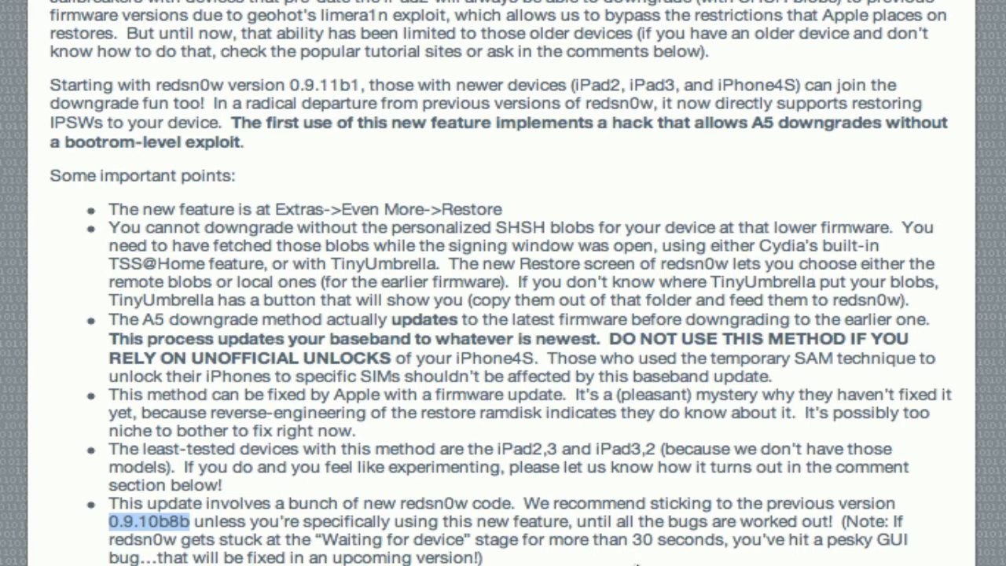
{"action": "scroll", "scroll_direction": "down", "scroll_amount": 3}
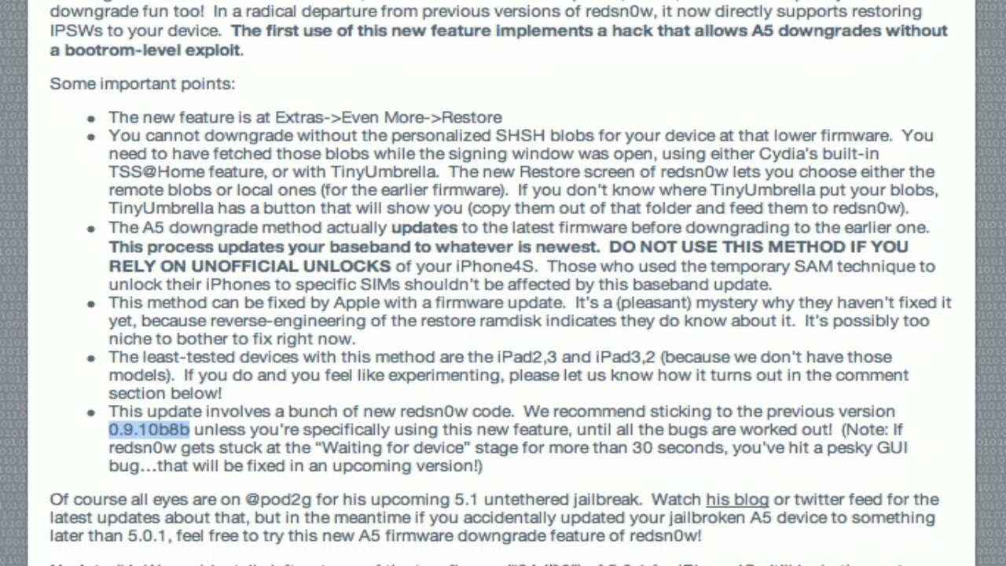
{"action": "scroll", "scroll_direction": "down", "scroll_amount": 3}
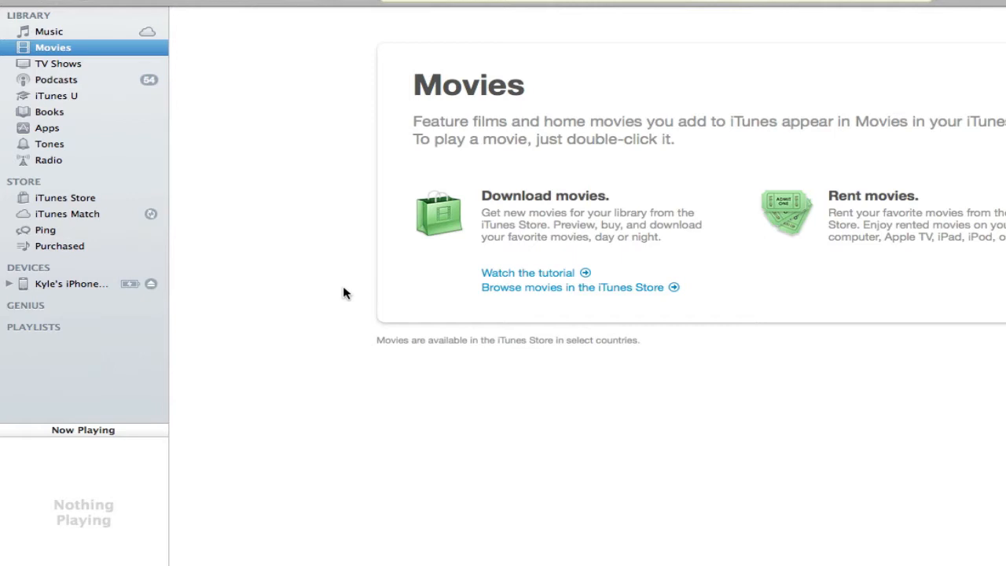
{"action": "right_click", "coordinate": [71, 284]}
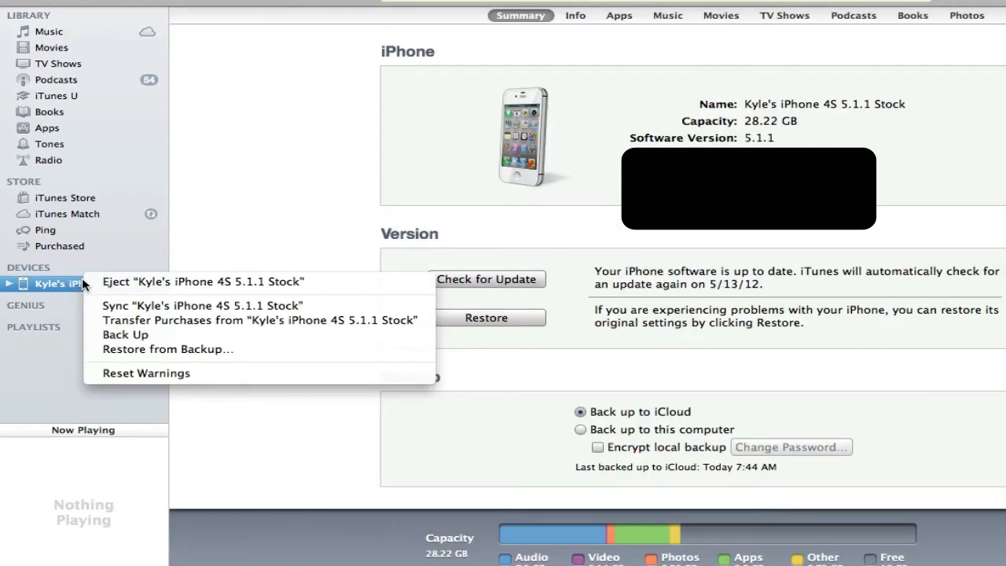
{"action": "mouse_move", "coordinate": [125, 334]}
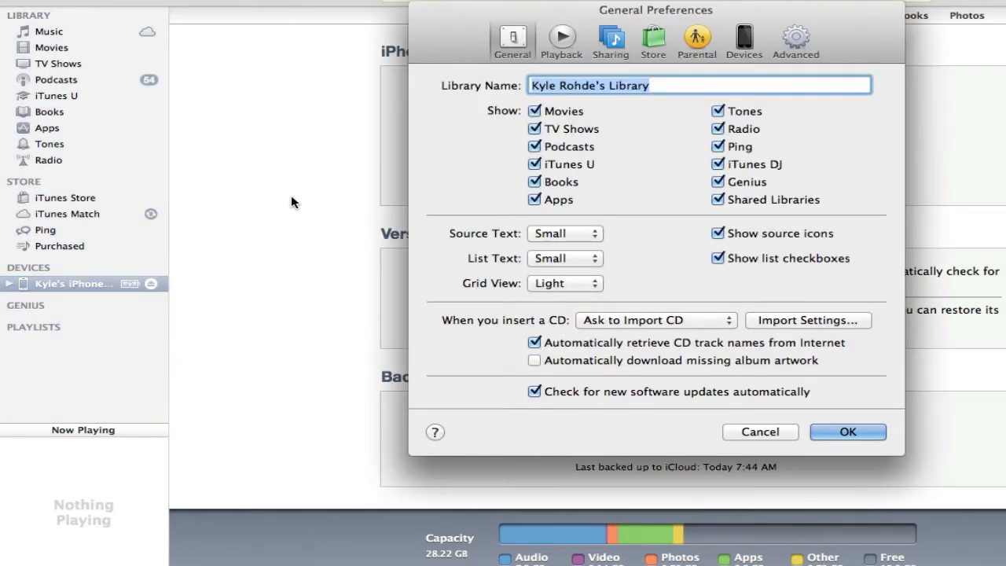
{"action": "left_click", "coordinate": [743, 41]}
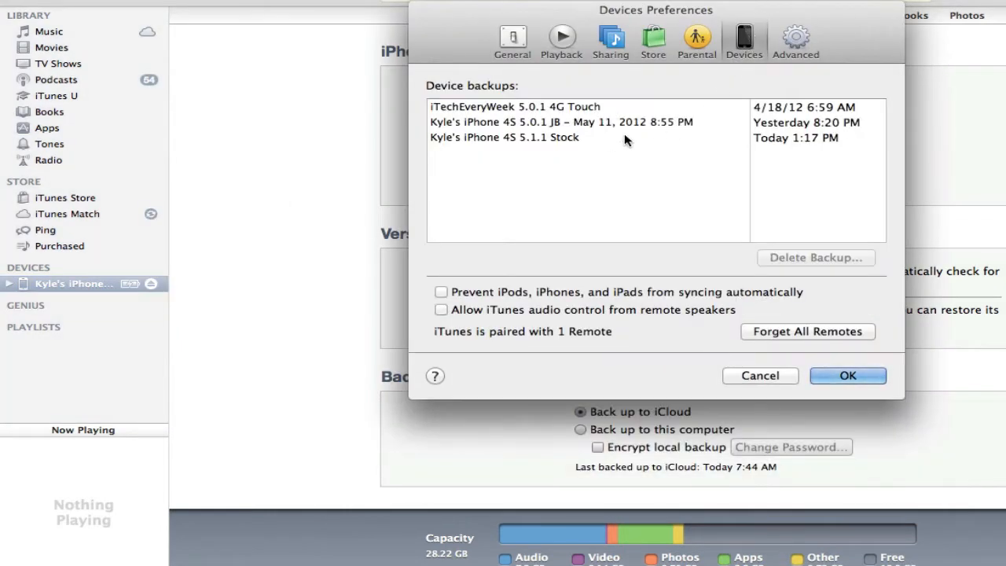
{"action": "left_click", "coordinate": [847, 375]}
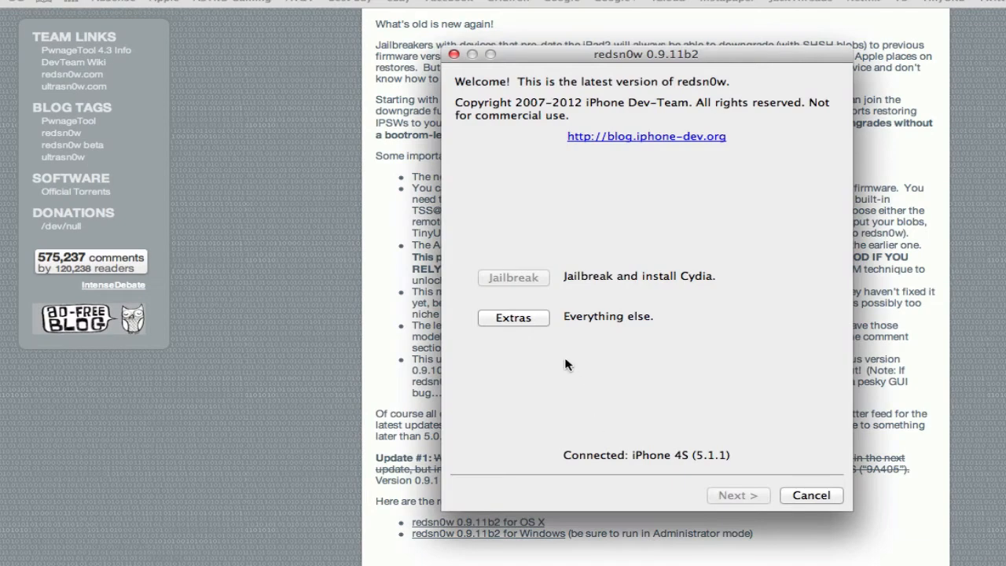
- Go through redsn0w Extras > Even more > Restore to reach the IPSW restore screen
{"action": "left_click", "coordinate": [513, 318]}
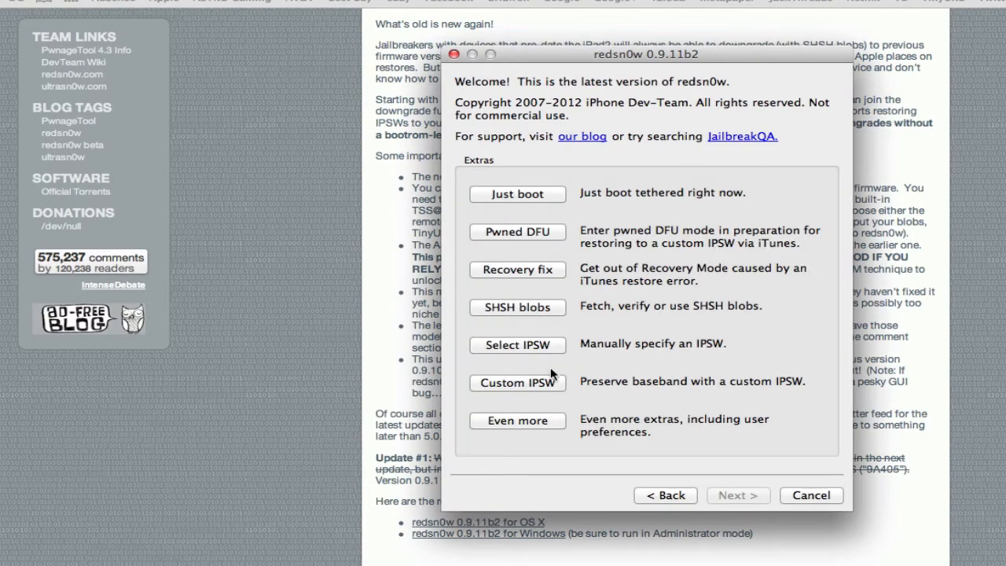
{"action": "left_click", "coordinate": [517, 420]}
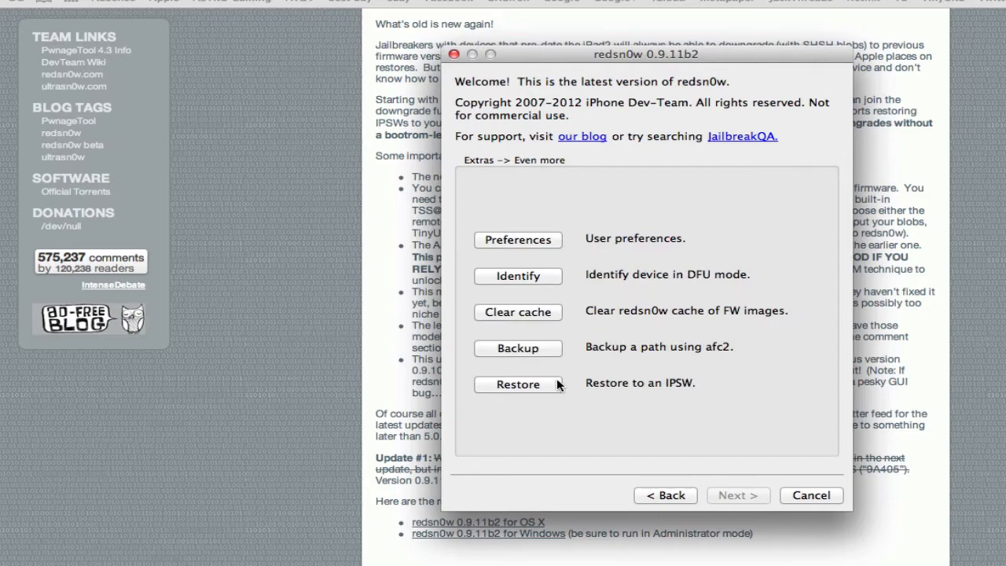
{"action": "left_click", "coordinate": [517, 383]}
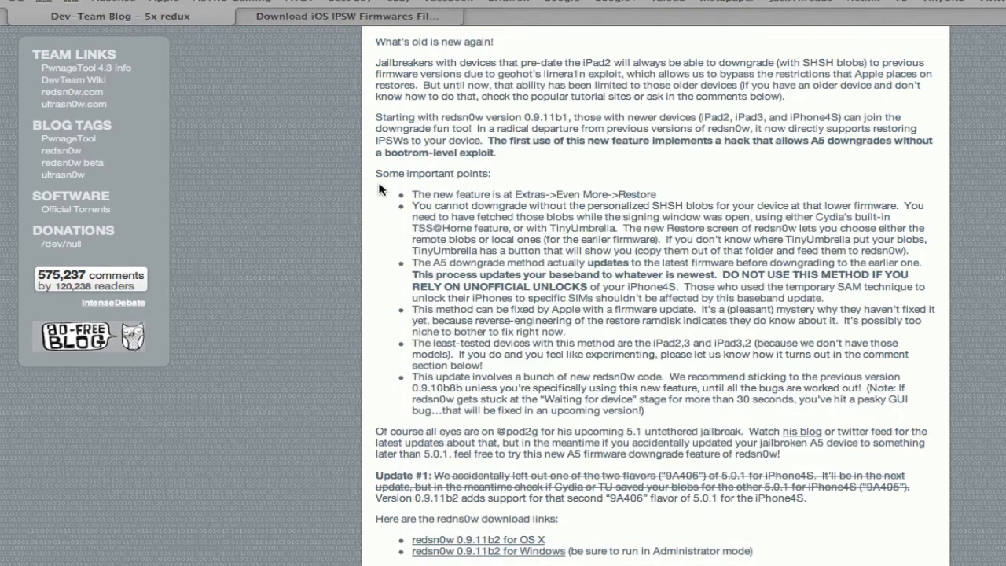
- On the Limera1n download tab, choose iOS version 5.0.1 9A406 for the iPhone 4[S]
{"action": "left_click", "coordinate": [348, 15]}
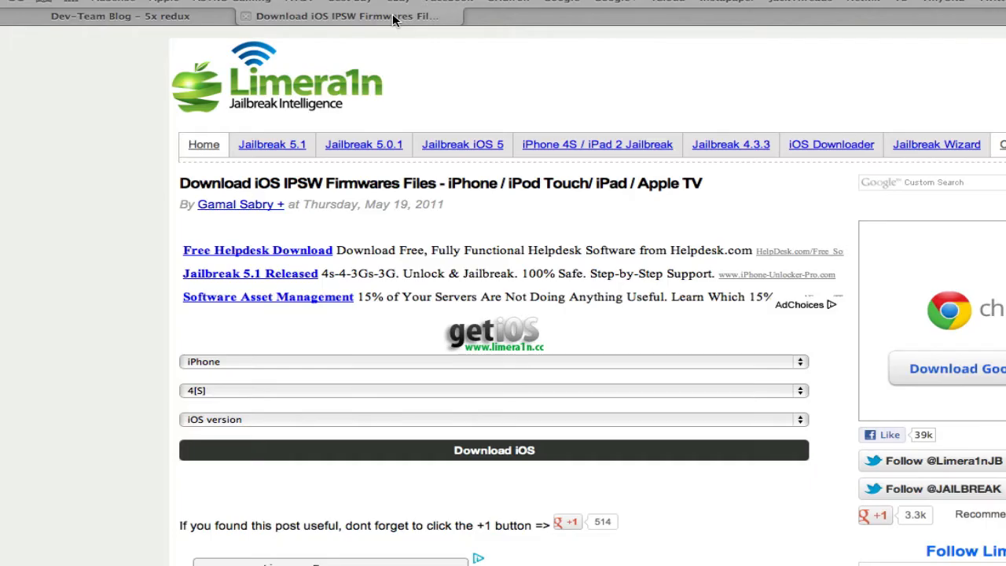
{"action": "mouse_move", "coordinate": [625, 316]}
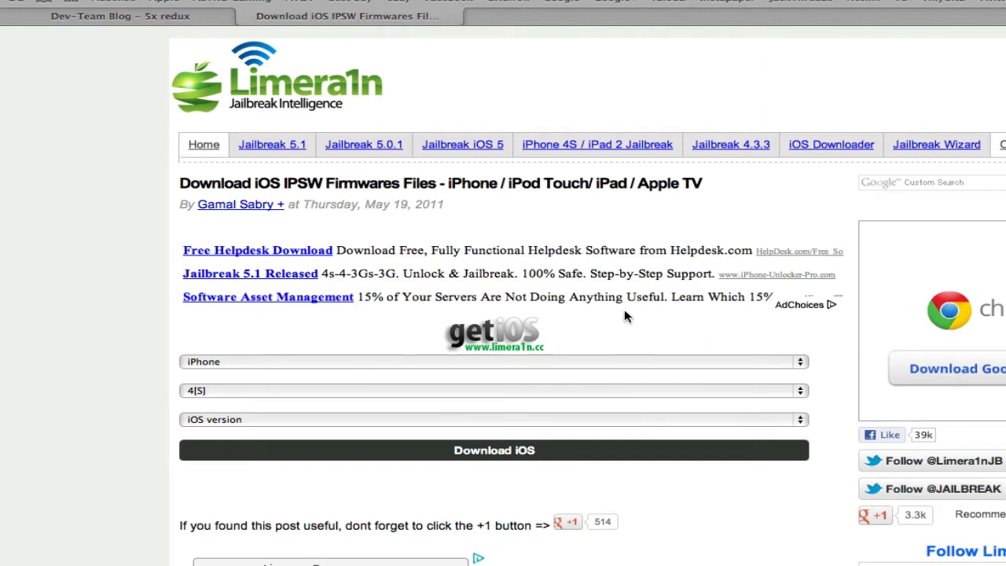
{"action": "mouse_move", "coordinate": [730, 264]}
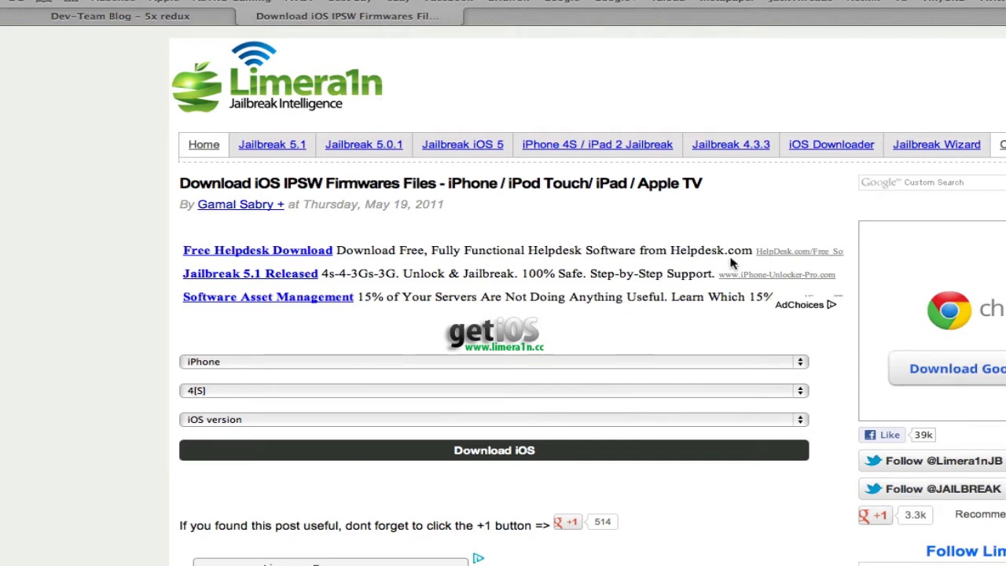
{"action": "mouse_move", "coordinate": [364, 345]}
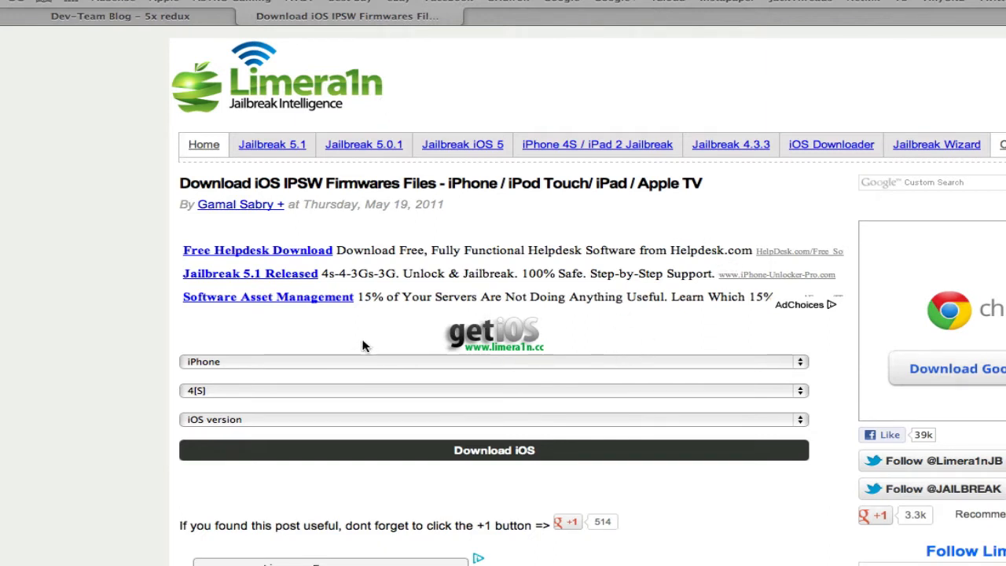
{"action": "mouse_move", "coordinate": [351, 390]}
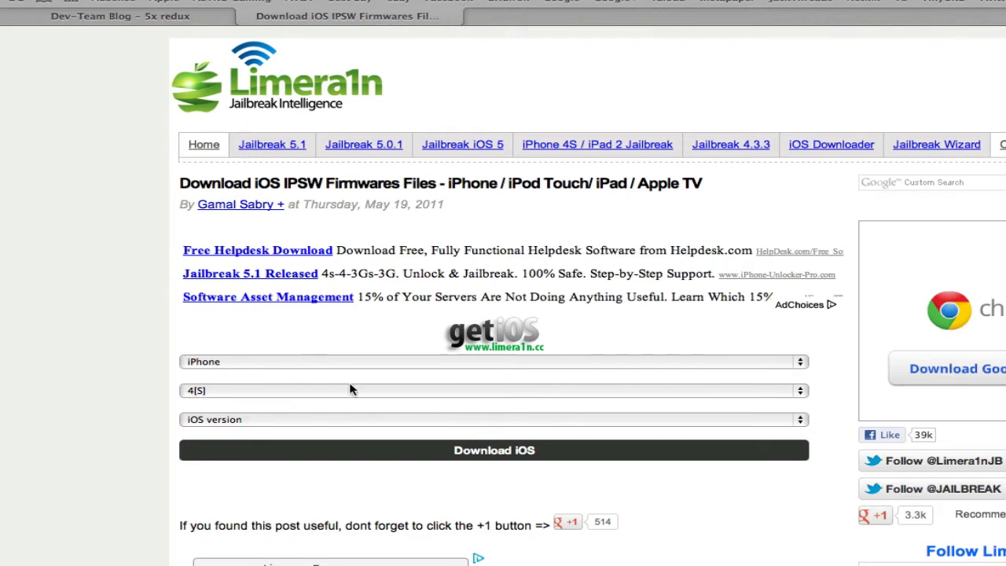
{"action": "left_click", "coordinate": [494, 419]}
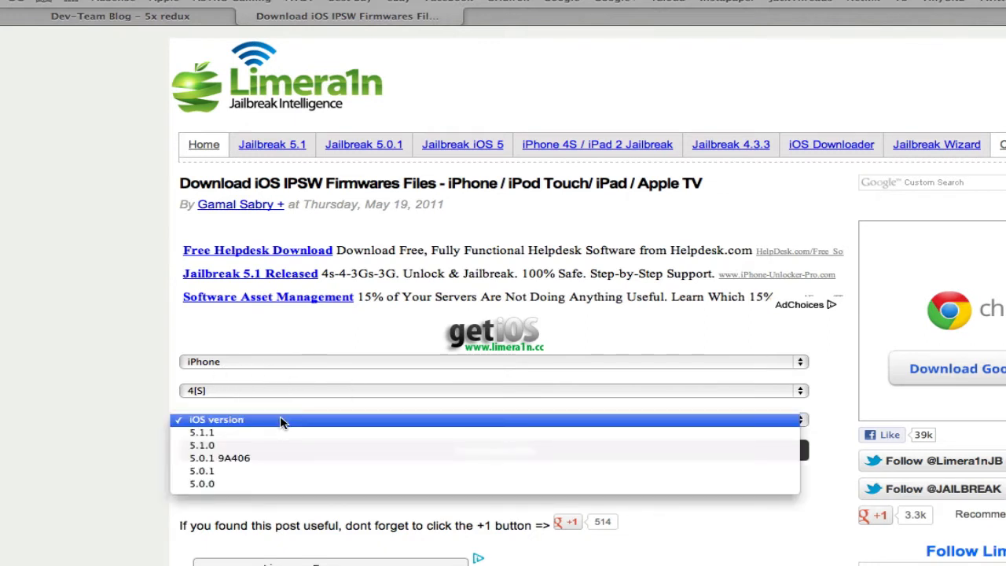
{"action": "mouse_move", "coordinate": [201, 470]}
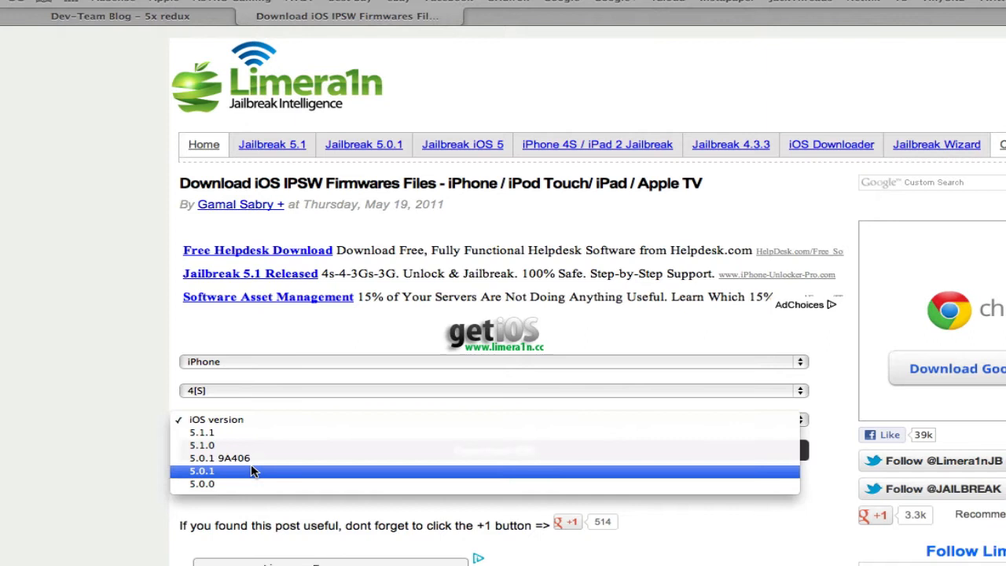
{"action": "mouse_move", "coordinate": [250, 472]}
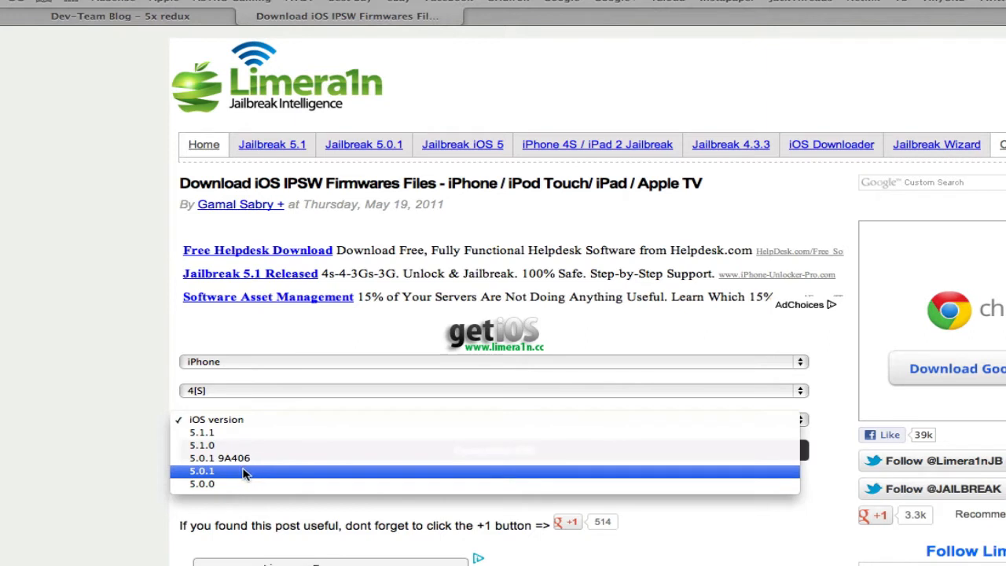
{"action": "mouse_move", "coordinate": [236, 457]}
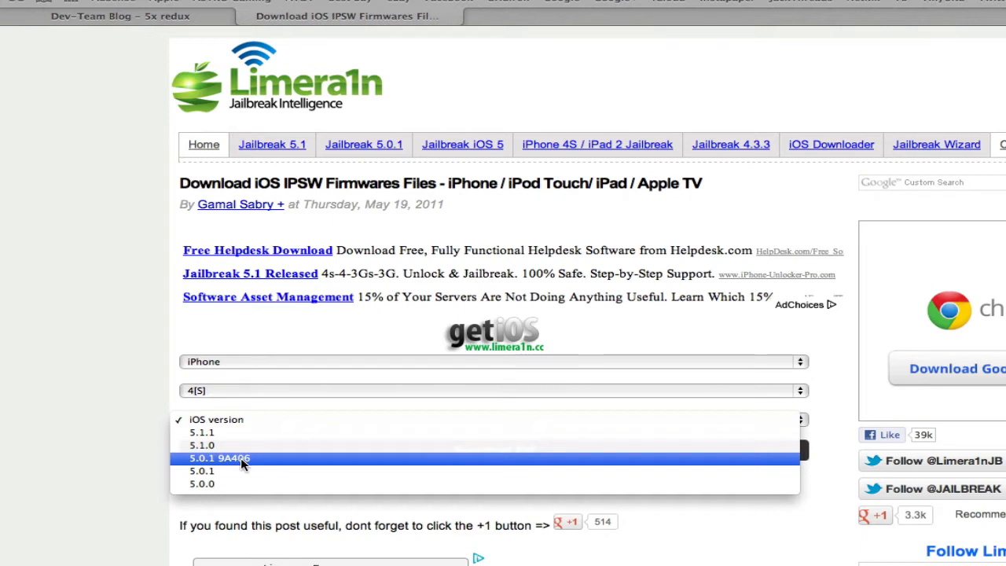
{"action": "left_click", "coordinate": [219, 458]}
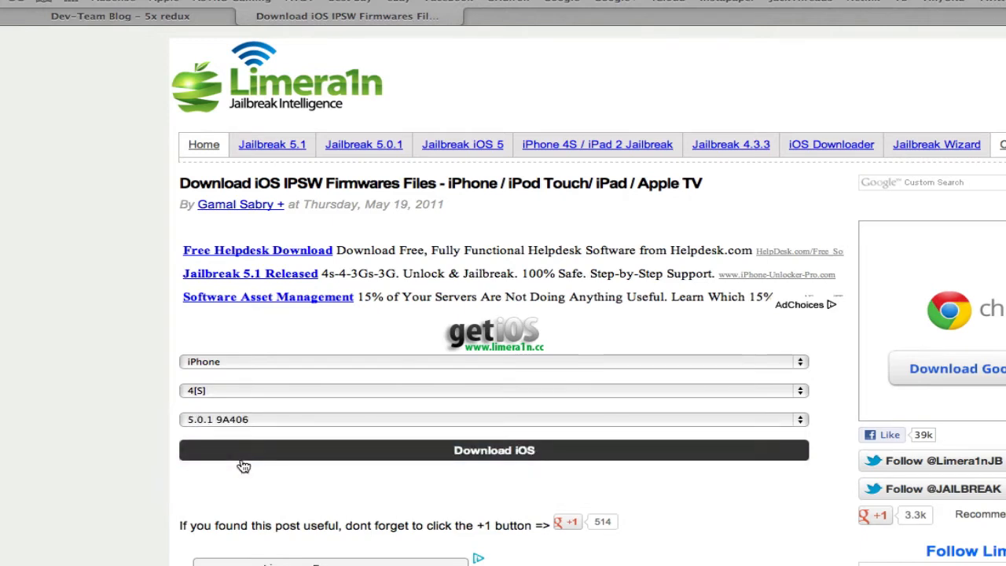
{"action": "mouse_move", "coordinate": [616, 458]}
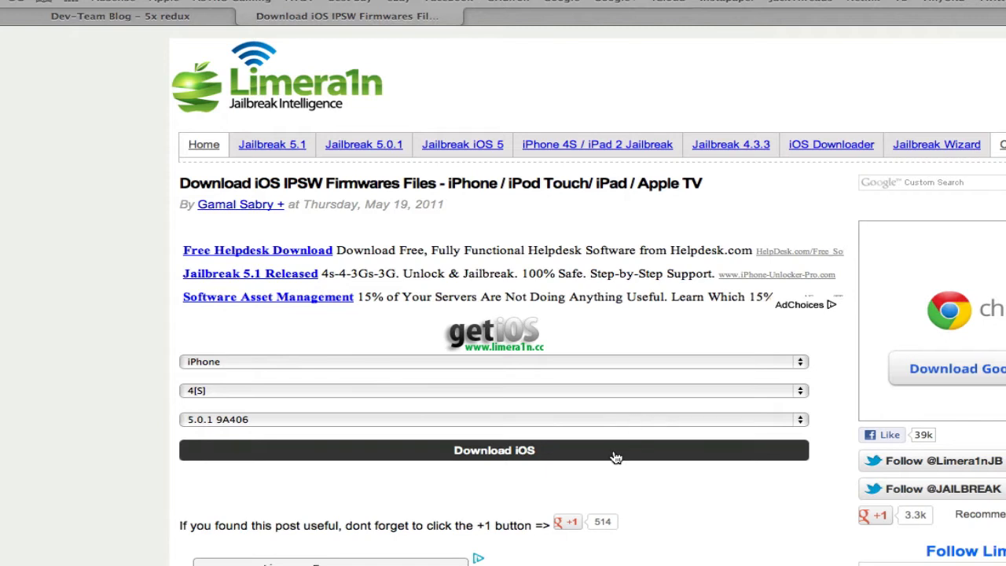
{"action": "mouse_move", "coordinate": [259, 31]}
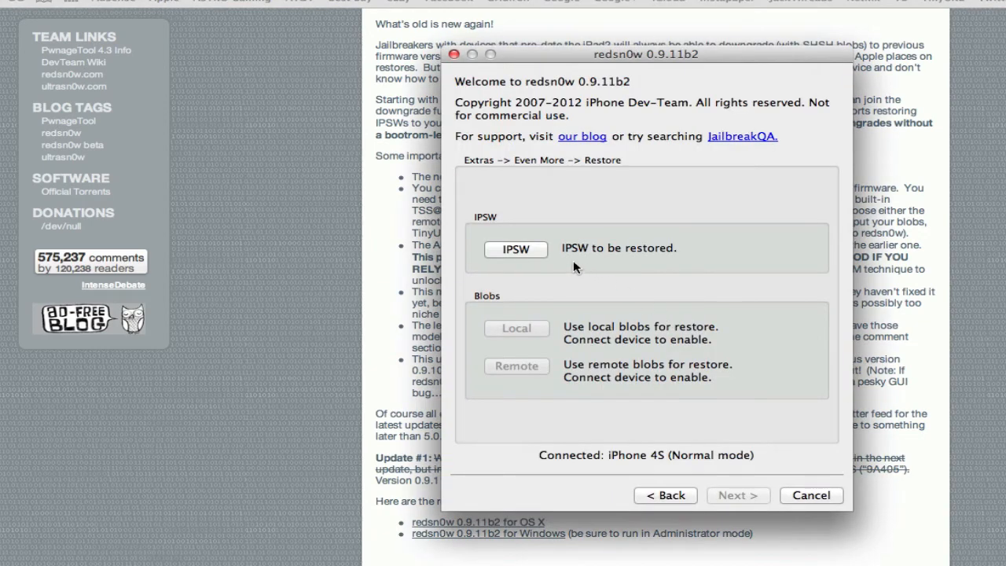
- Load iPhone4,1_5.0.1_9A406_Restore.ipsw from Storage > iDevice Software > iPhone 4S as the restore IPSW
{"action": "left_click", "coordinate": [516, 248]}
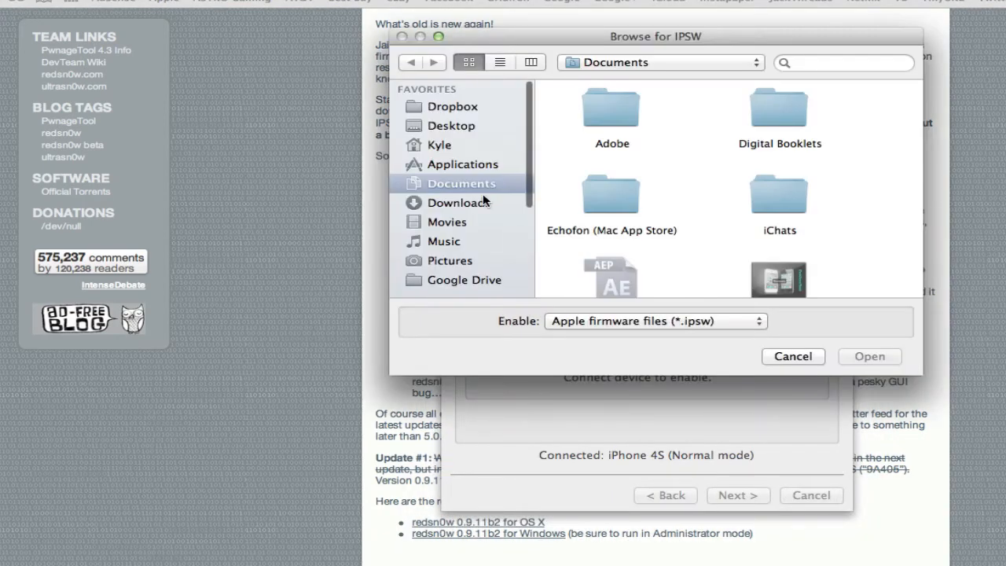
{"action": "left_click", "coordinate": [449, 188]}
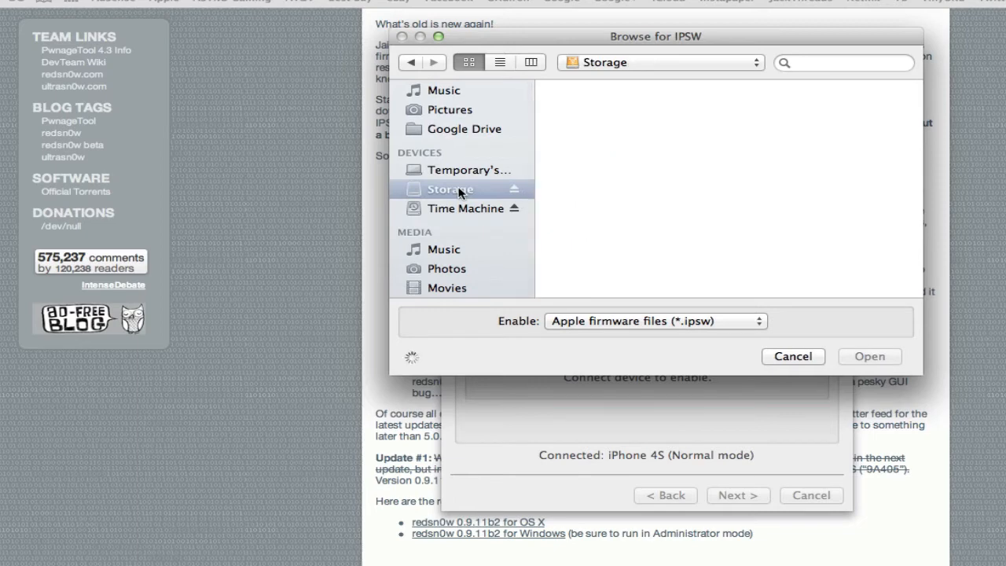
{"action": "mouse_move", "coordinate": [731, 250]}
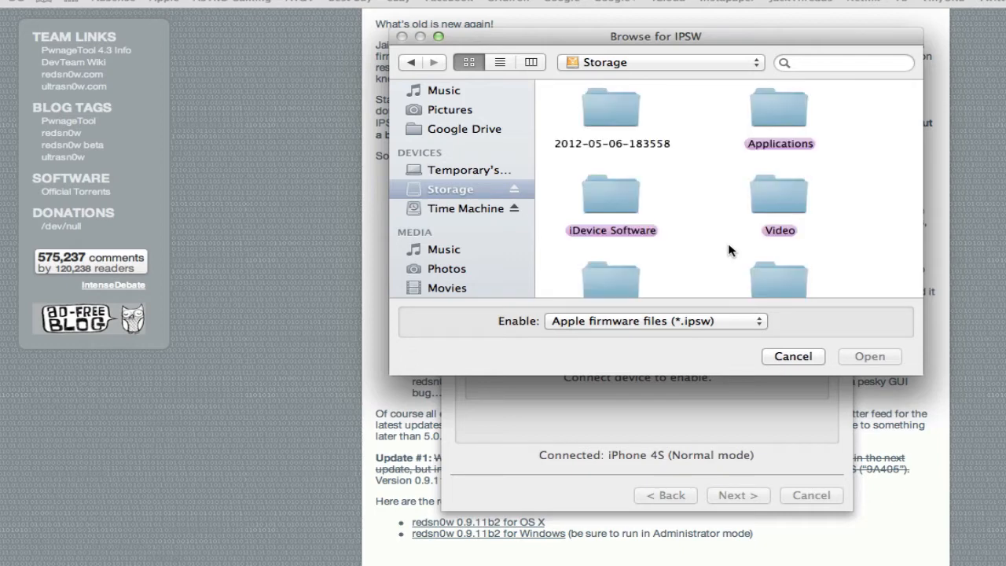
{"action": "left_click", "coordinate": [611, 191]}
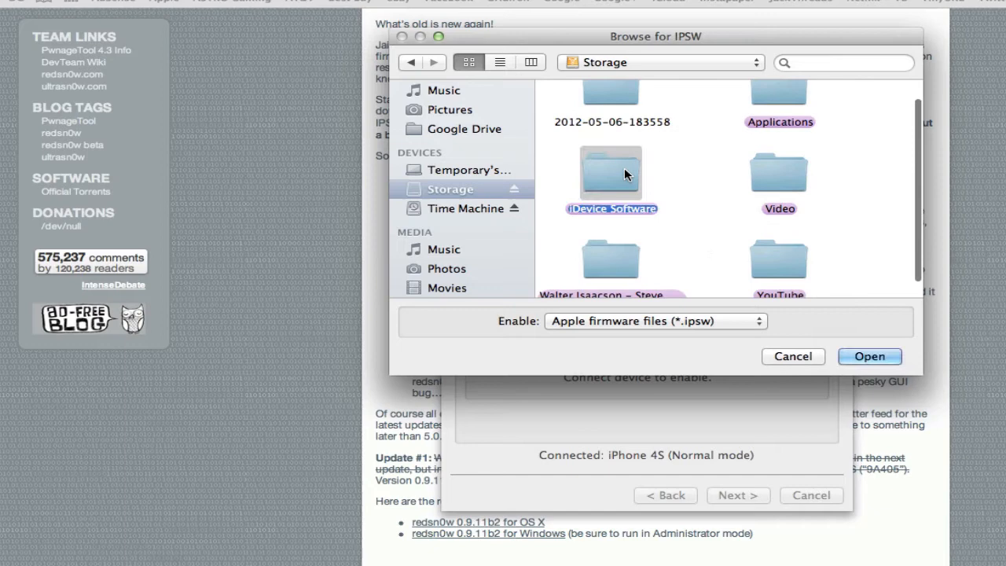
{"action": "double_click", "coordinate": [610, 173]}
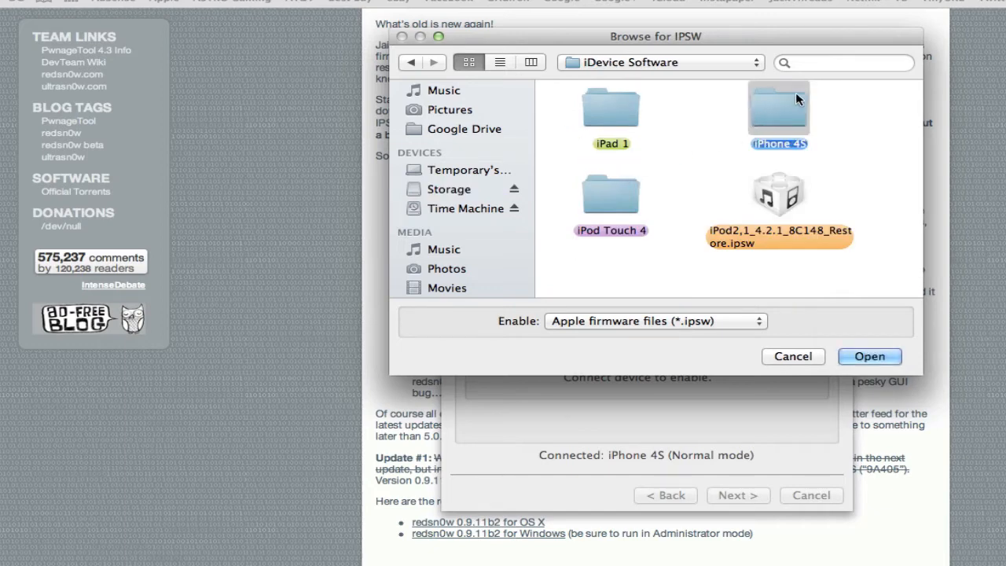
{"action": "double_click", "coordinate": [779, 110]}
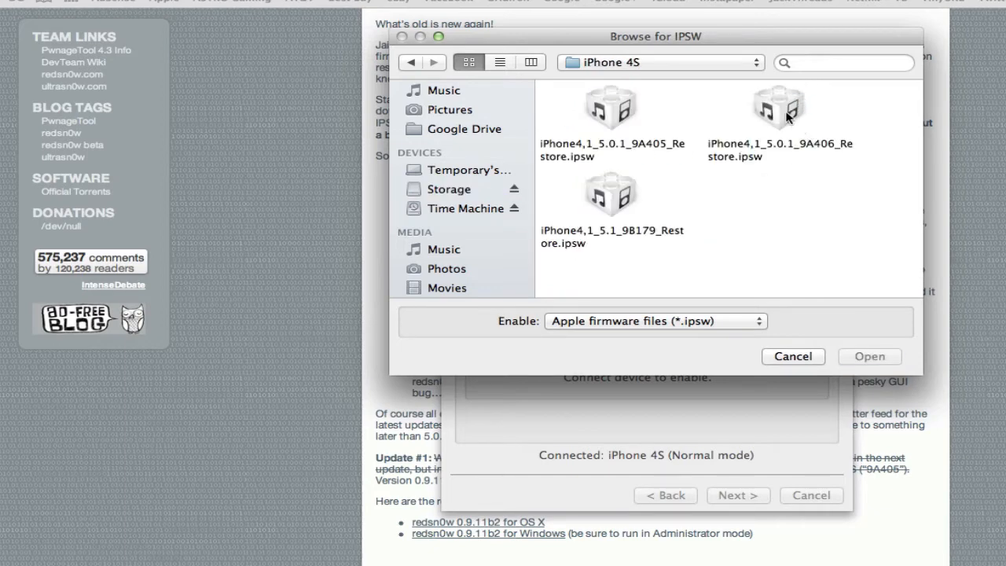
{"action": "left_click", "coordinate": [778, 106]}
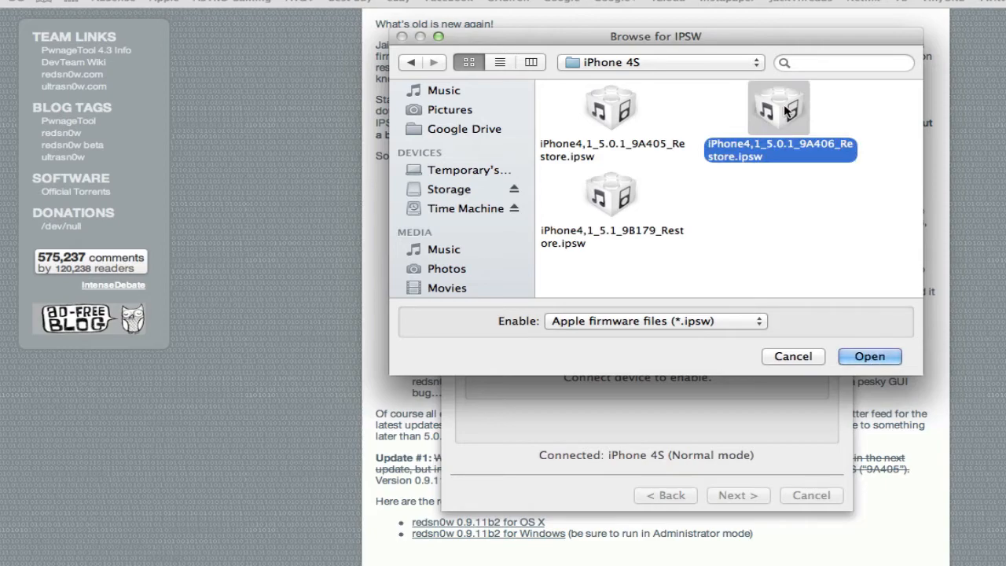
{"action": "left_click", "coordinate": [869, 356]}
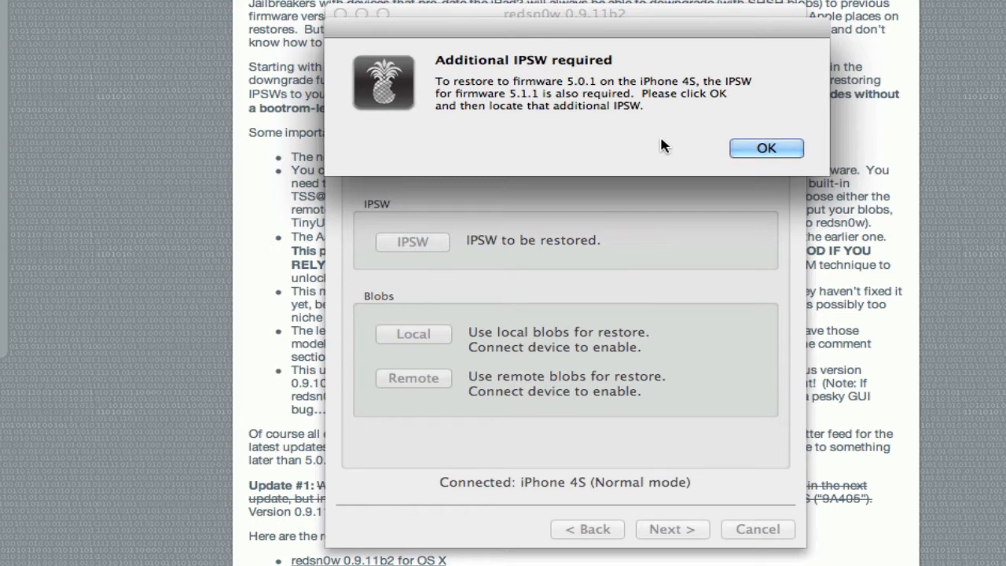
{"action": "mouse_move", "coordinate": [608, 128]}
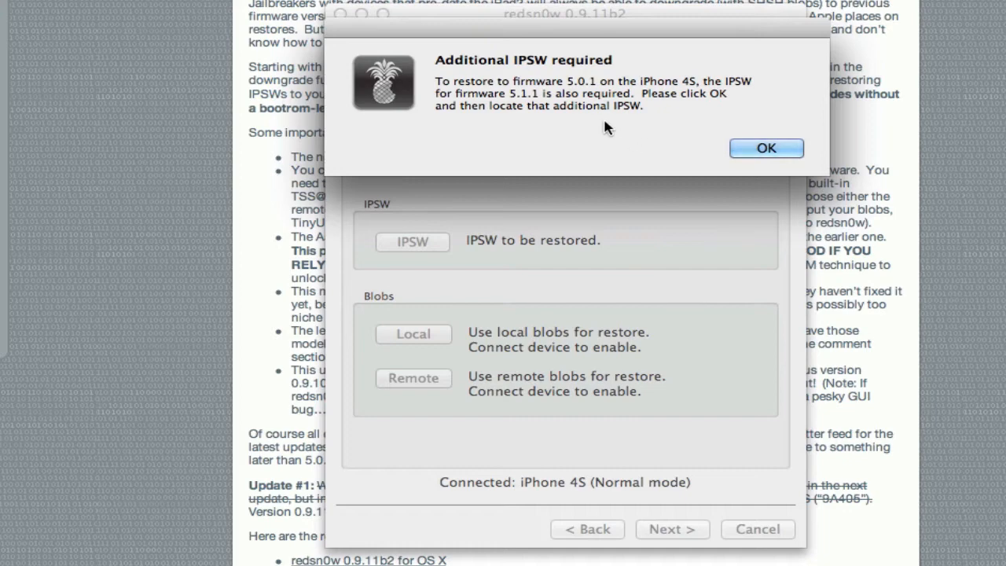
{"action": "mouse_move", "coordinate": [590, 112]}
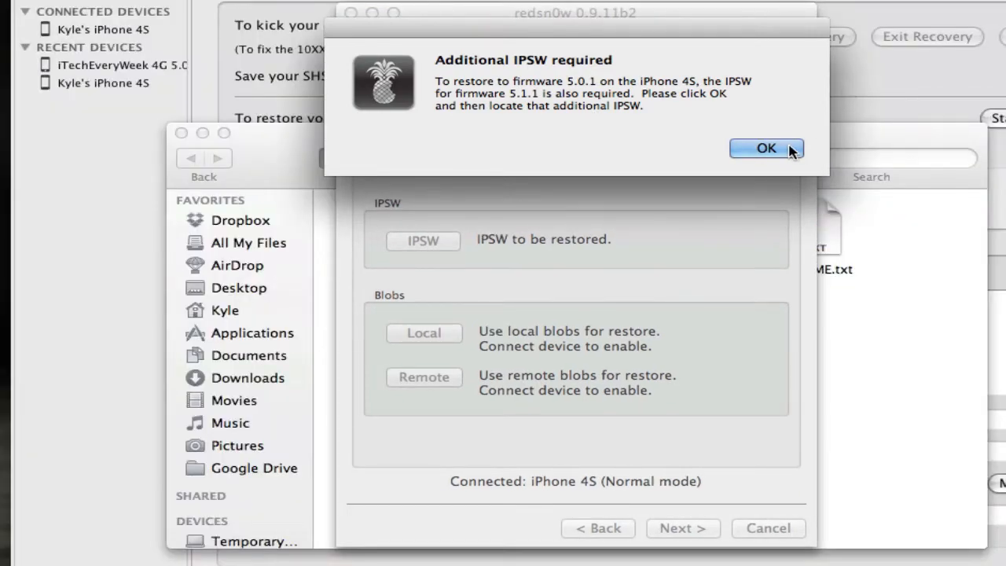
- Acknowledge the additional 5.1.1 IPSW requirement and accept the baseband update warning
{"action": "left_click", "coordinate": [766, 149]}
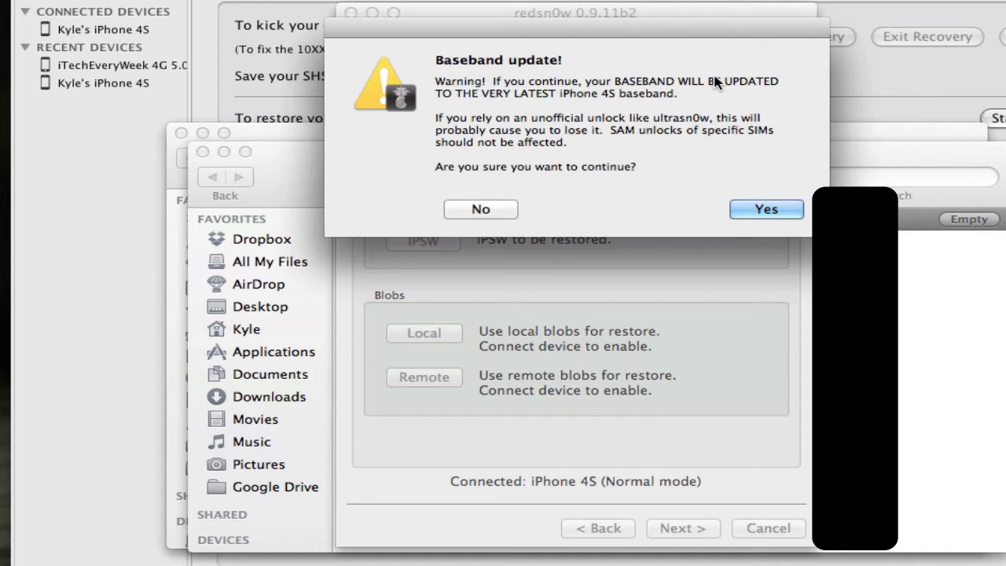
{"action": "mouse_move", "coordinate": [703, 203]}
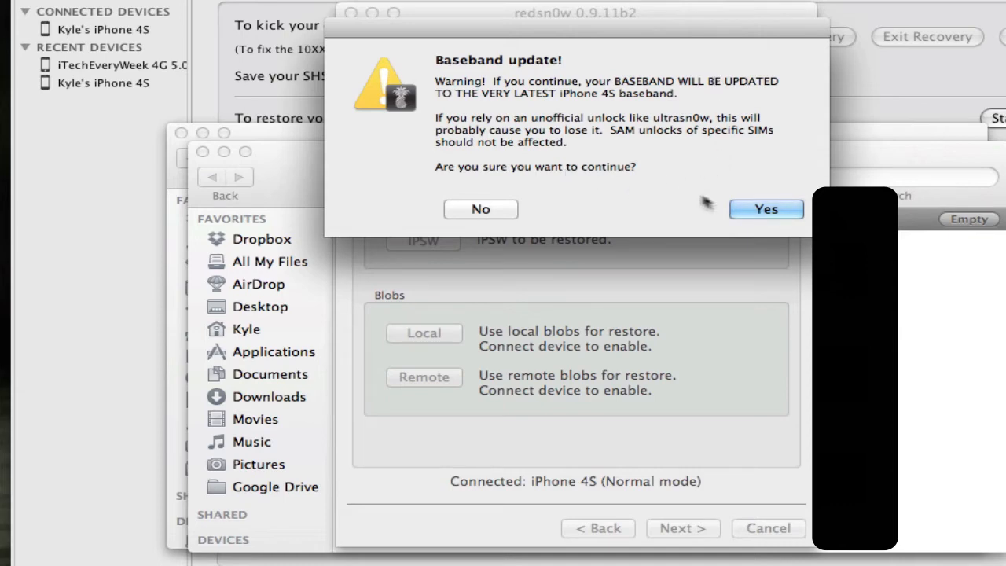
{"action": "left_click", "coordinate": [765, 208]}
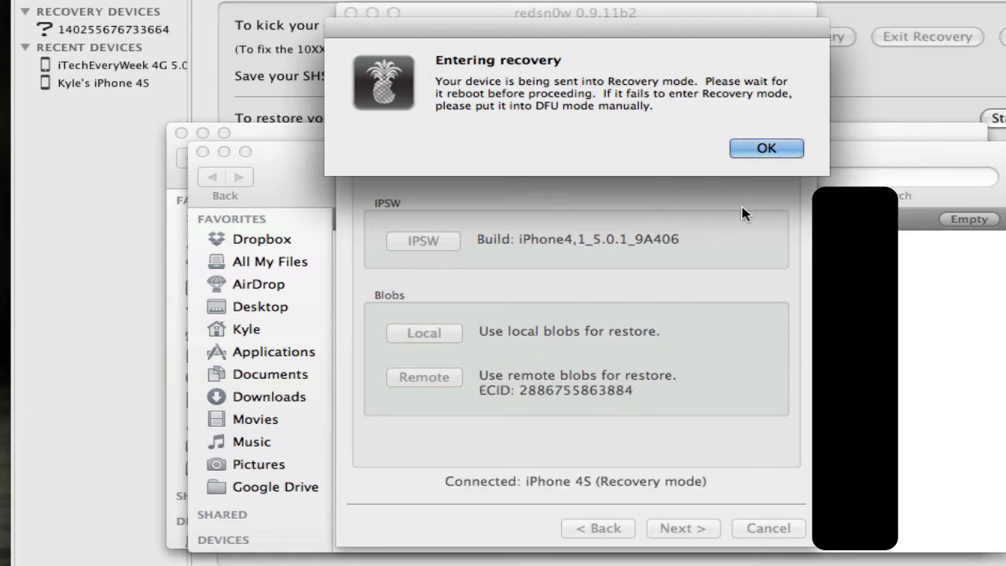
- Dismiss the Entering recovery notice so the iPhone 4S sits in Recovery mode with 5.0.1 9A406
{"action": "left_click", "coordinate": [766, 148]}
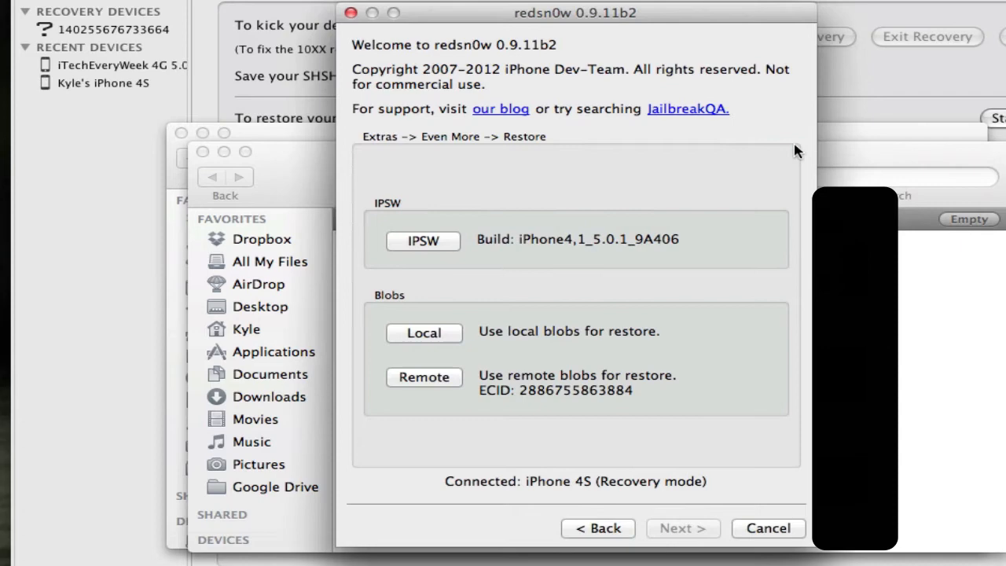
{"action": "mouse_move", "coordinate": [580, 346]}
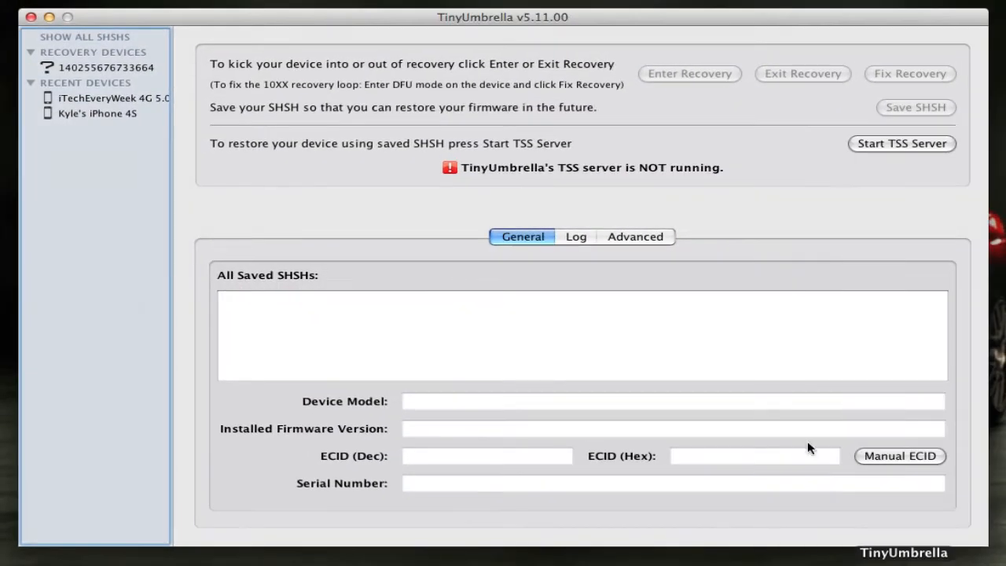
{"action": "mouse_move", "coordinate": [672, 227]}
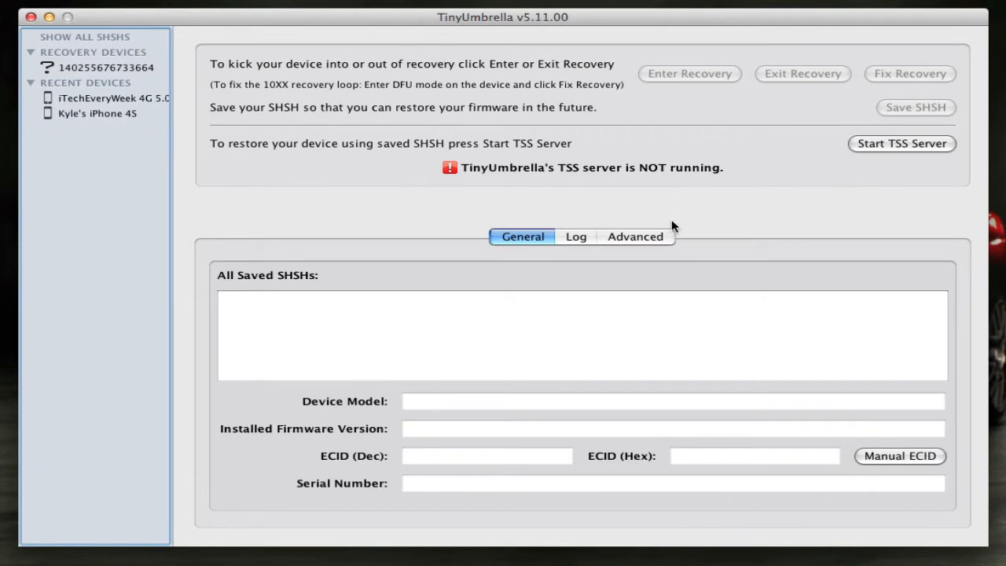
- Reveal TinyUmbrella's SHSH save directory via Advanced and Show All SHSHs, then quit it
{"action": "left_click", "coordinate": [635, 235]}
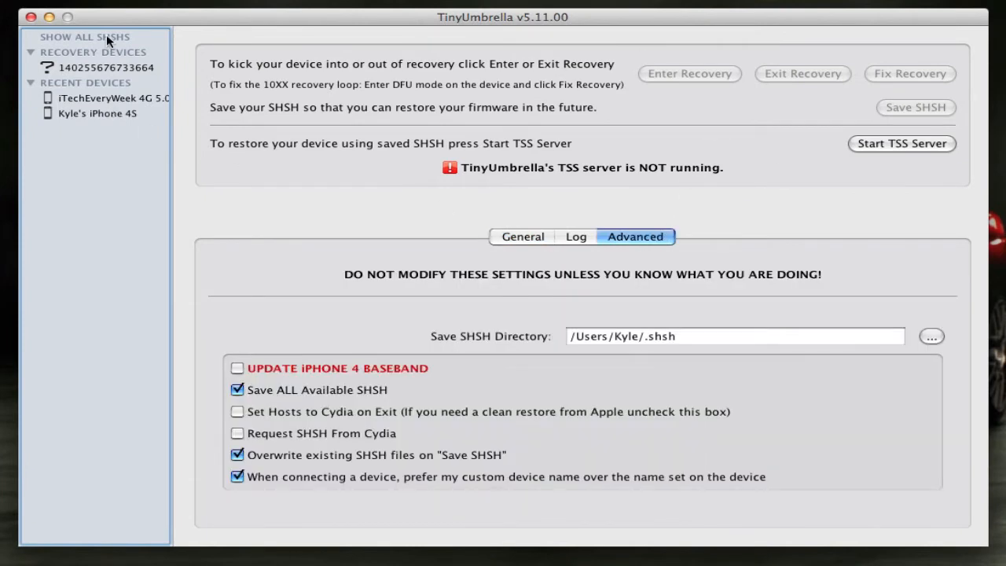
{"action": "left_click", "coordinate": [84, 37]}
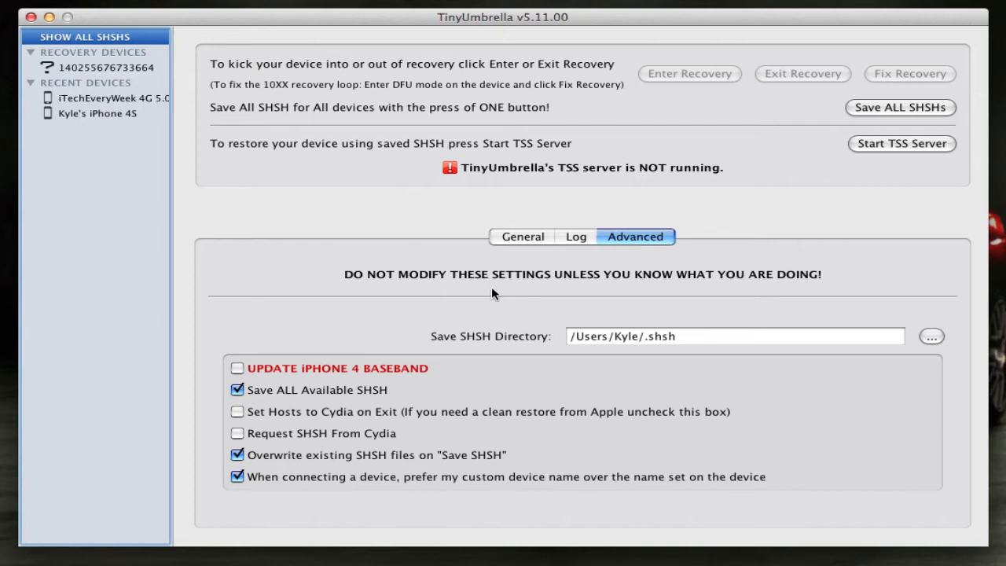
{"action": "left_click", "coordinate": [931, 336]}
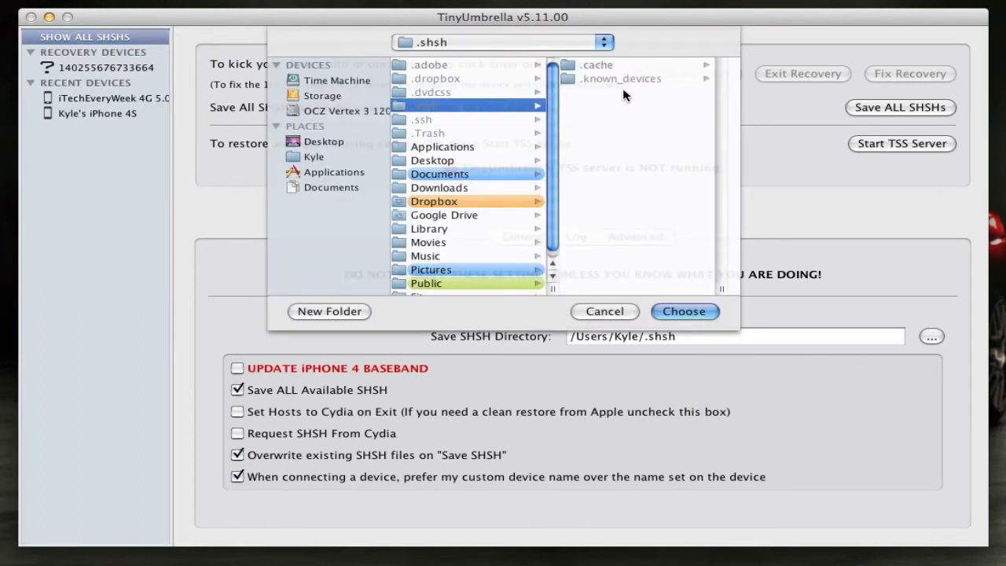
{"action": "mouse_move", "coordinate": [522, 157]}
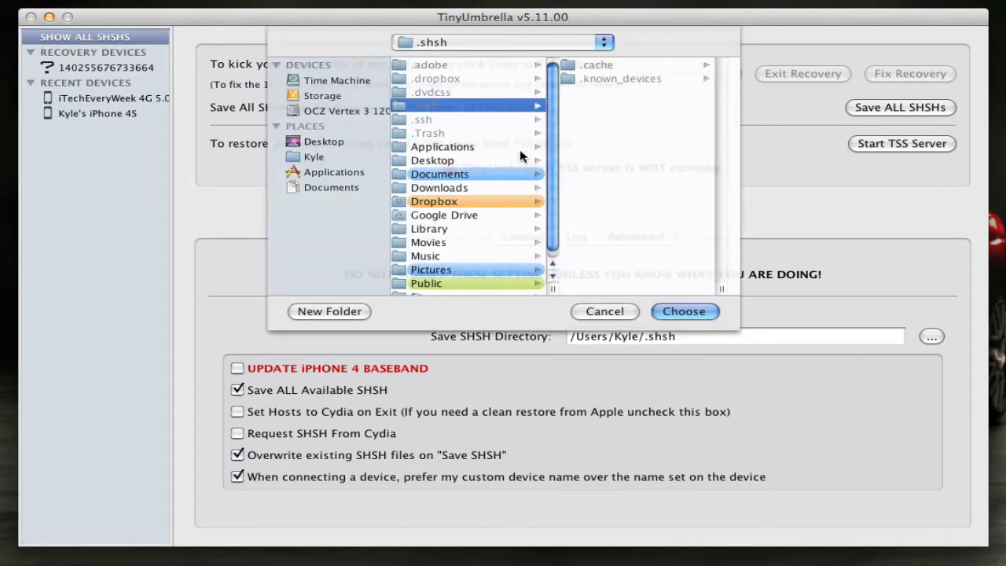
{"action": "left_click", "coordinate": [604, 311]}
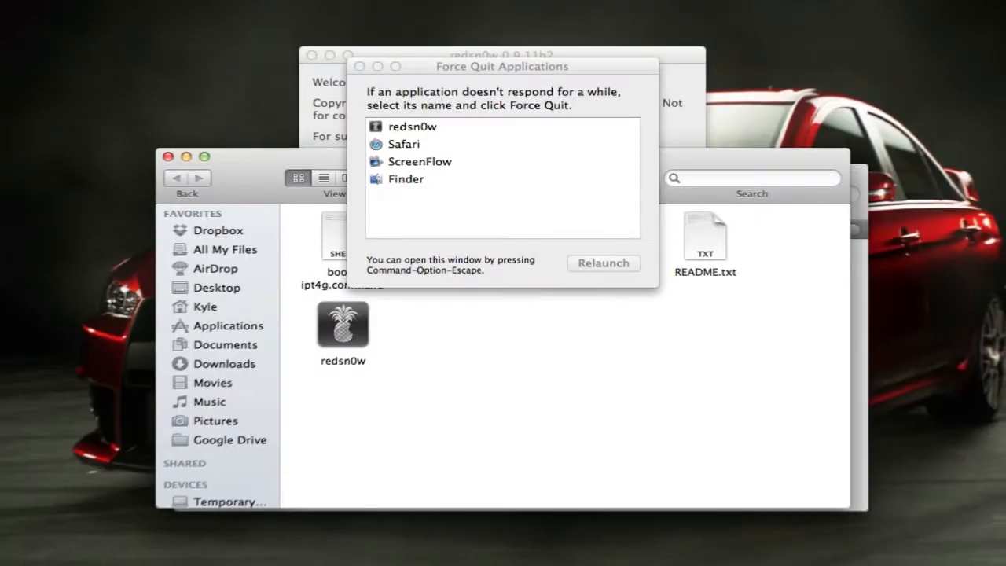
{"action": "left_click", "coordinate": [184, 6]}
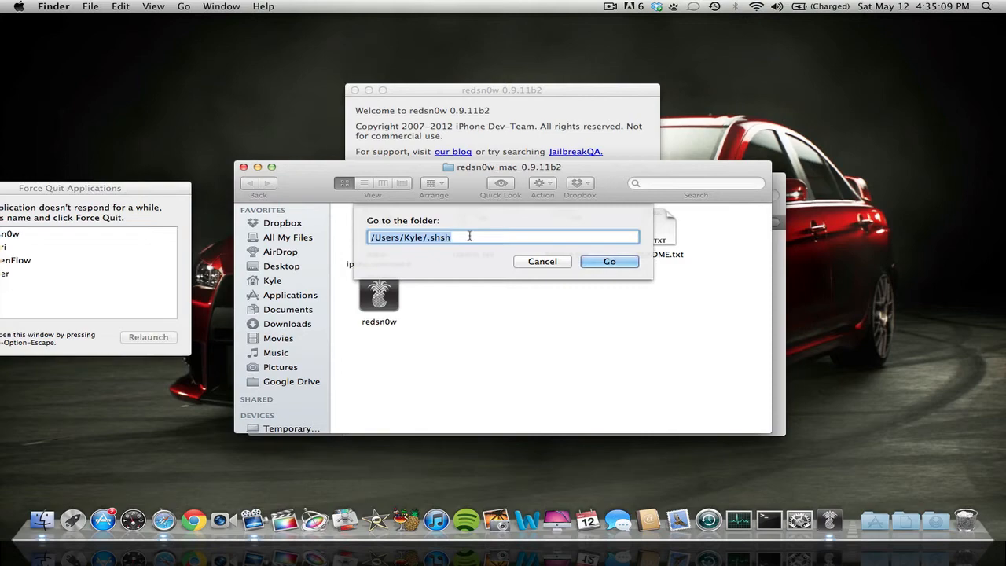
- Open /Users/Kyle/.shsh and pick out the iPhone4,1 5.0.1 SHSH blob file
{"action": "left_click", "coordinate": [609, 261]}
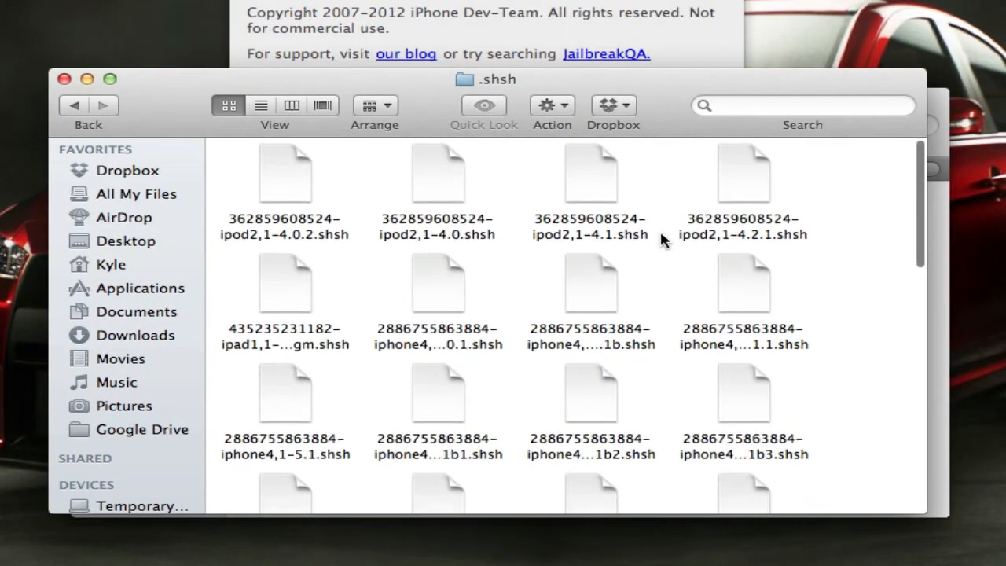
{"action": "scroll", "scroll_direction": "down", "scroll_amount": 3}
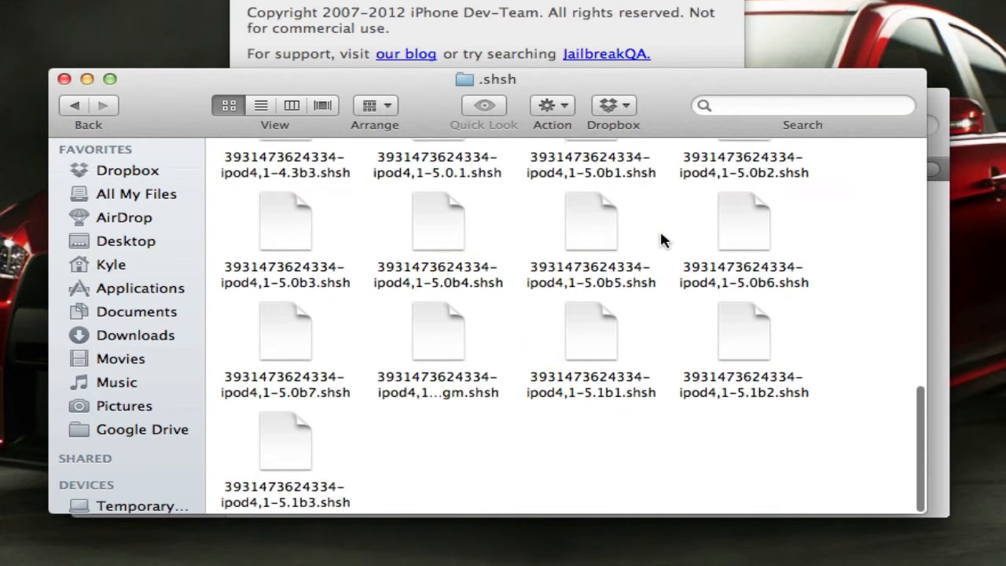
{"action": "scroll", "scroll_direction": "down", "scroll_amount": 3}
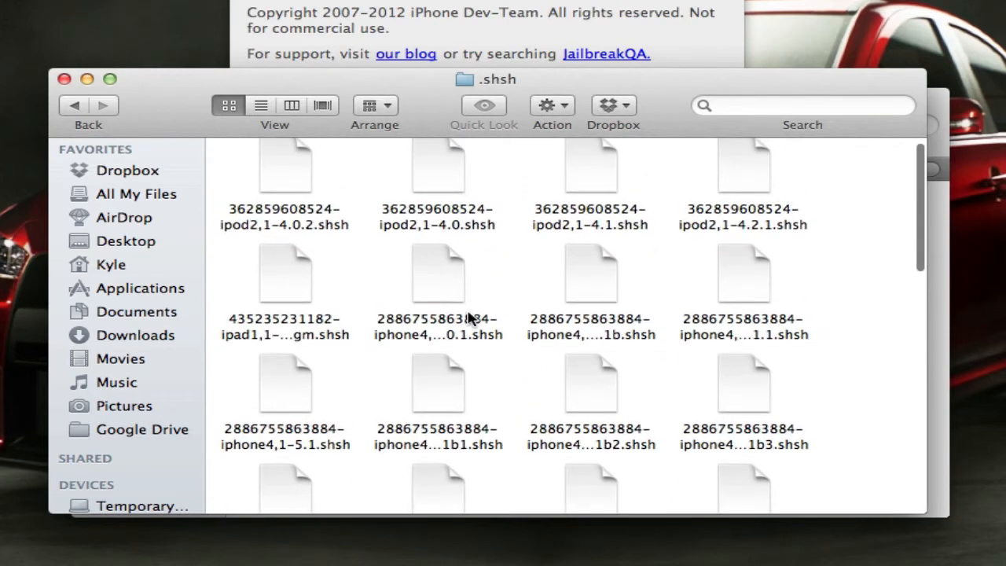
{"action": "scroll", "scroll_direction": "down", "scroll_amount": 3}
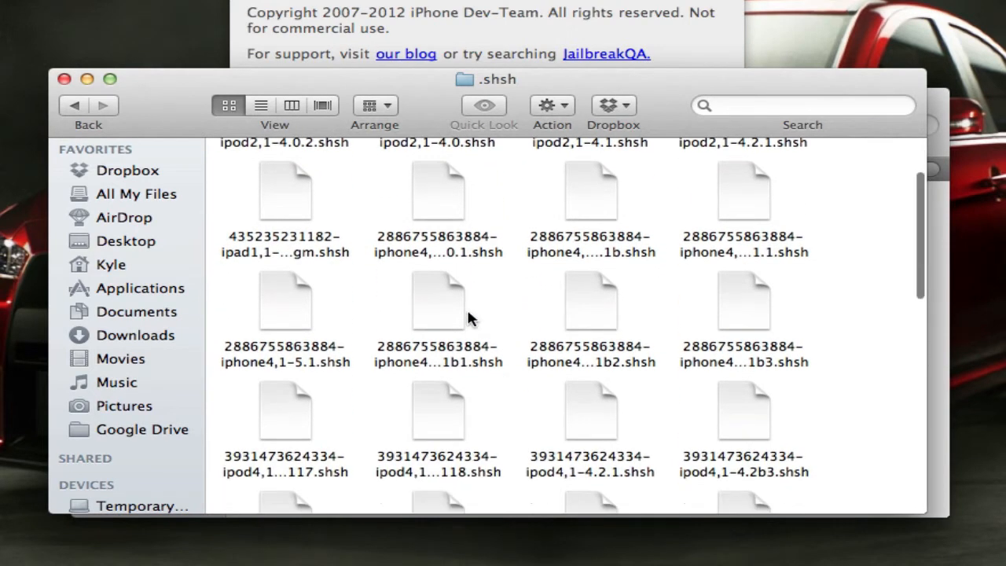
{"action": "left_click", "coordinate": [591, 330]}
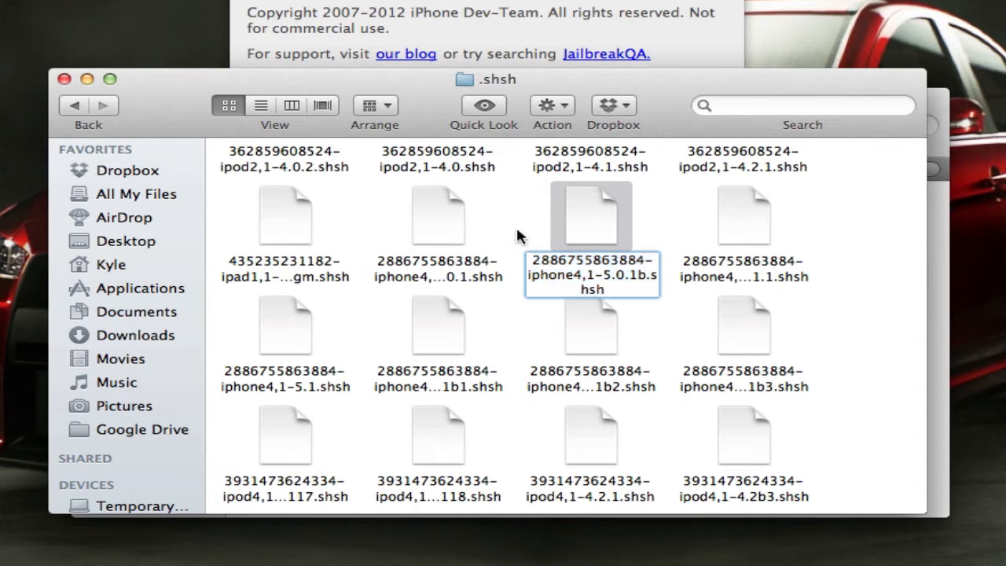
{"action": "left_click", "coordinate": [591, 216]}
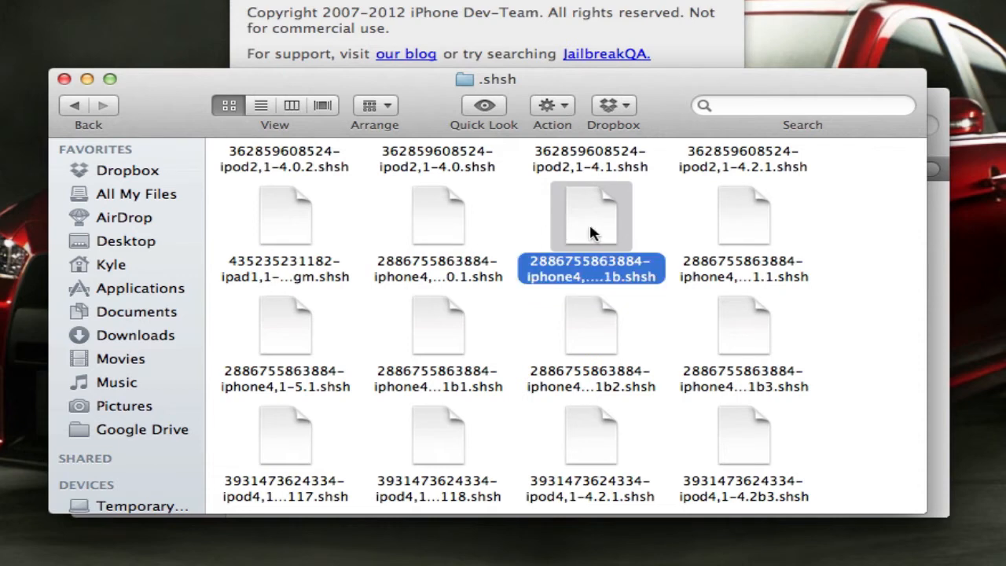
{"action": "right_click", "coordinate": [591, 216]}
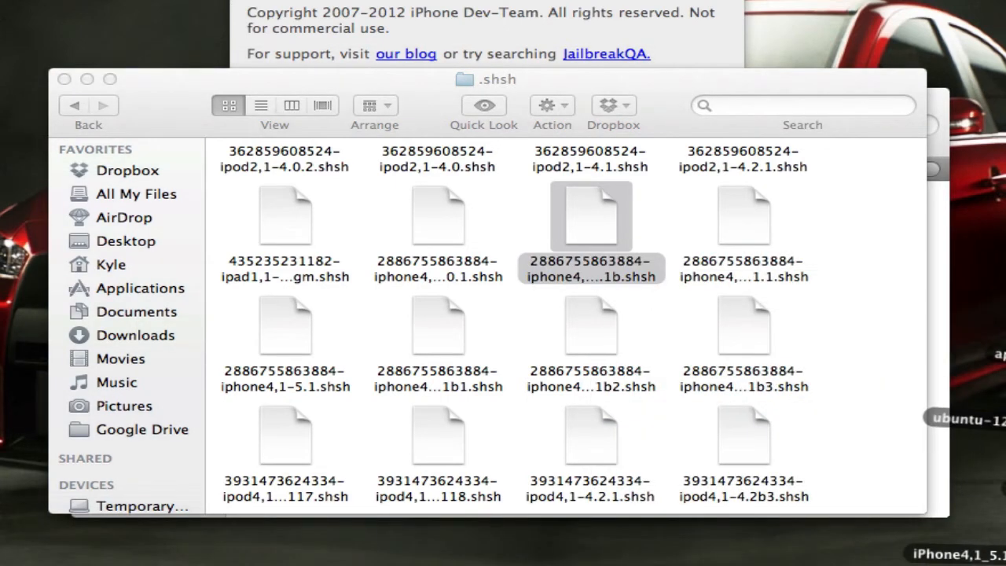
{"action": "right_click", "coordinate": [487, 212]}
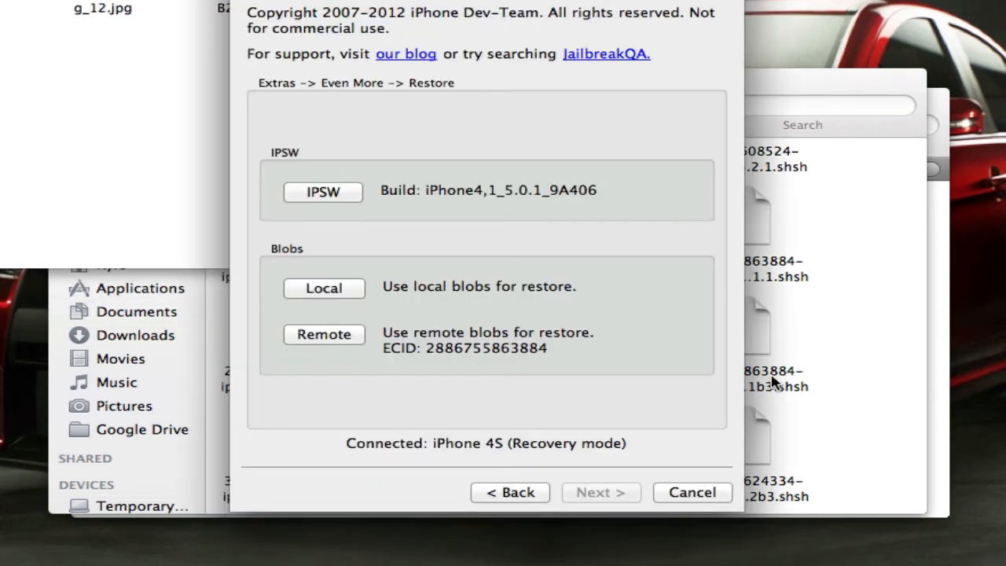
- Run the restore with the Local 5.0.1 SHSH blob and dismiss 'Restore successful'
{"action": "left_click", "coordinate": [323, 287]}
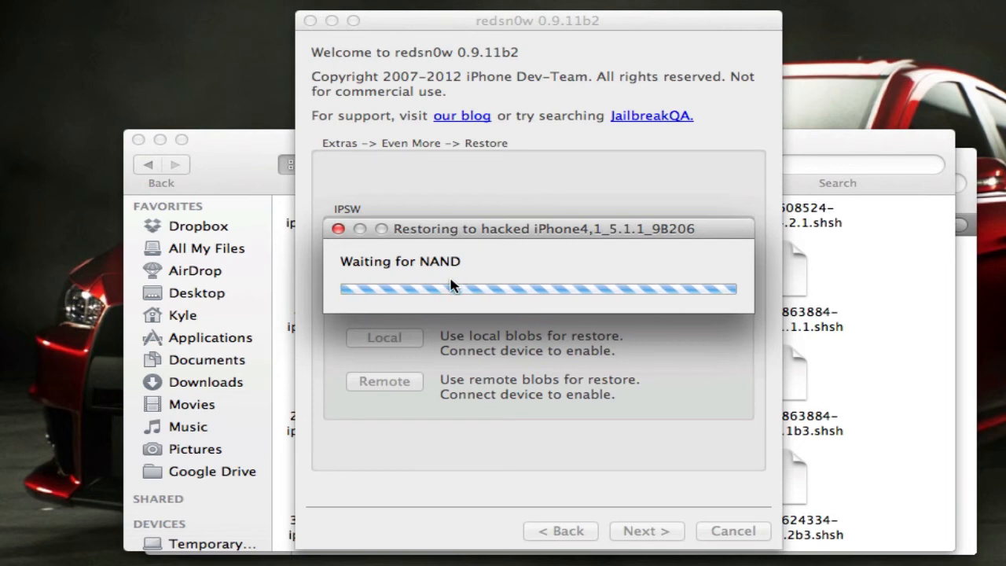
{"action": "mouse_move", "coordinate": [528, 332]}
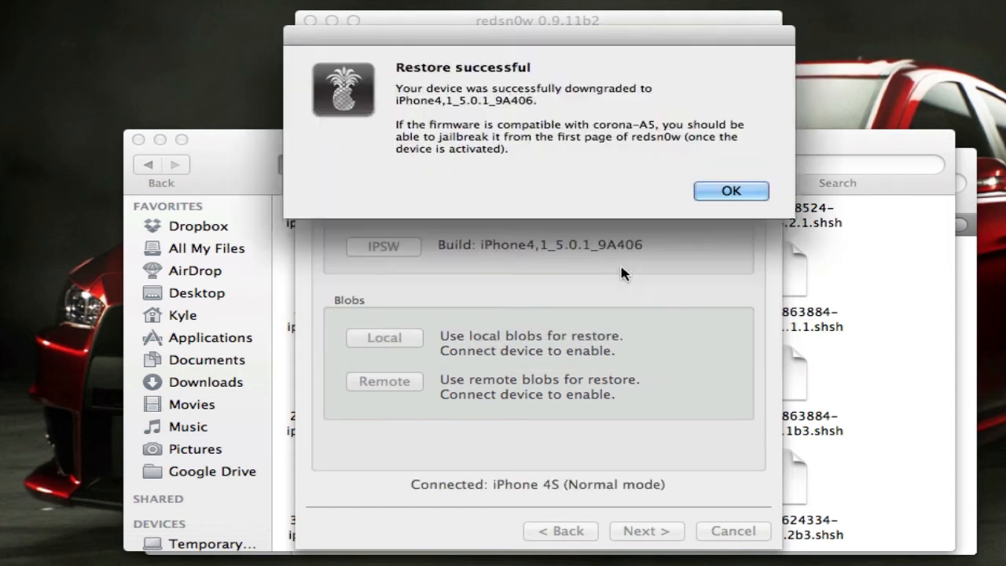
{"action": "left_click", "coordinate": [729, 191]}
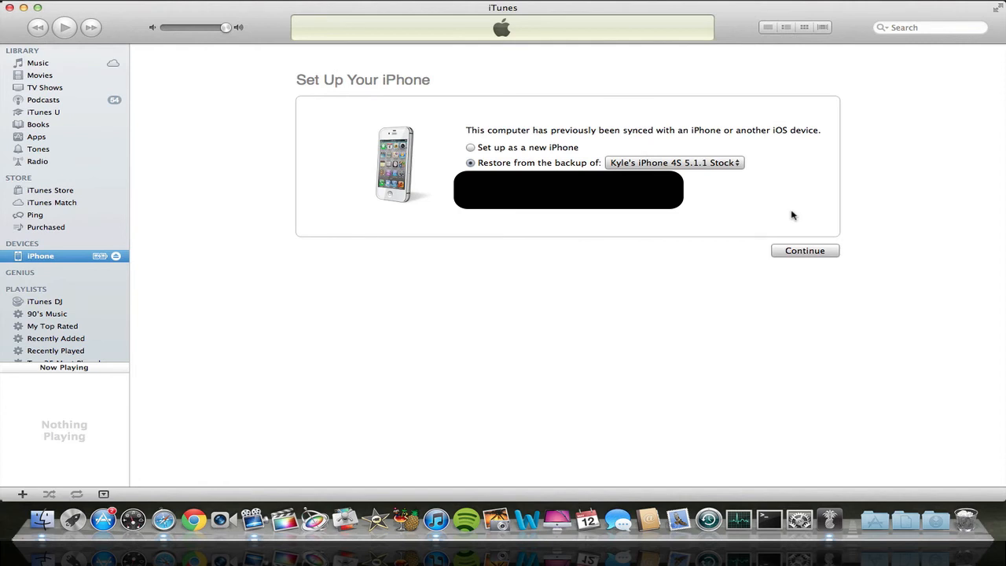
- Continue the iTunes setup, name the iPhone 'Downgrade', and finish
{"action": "left_click", "coordinate": [470, 147]}
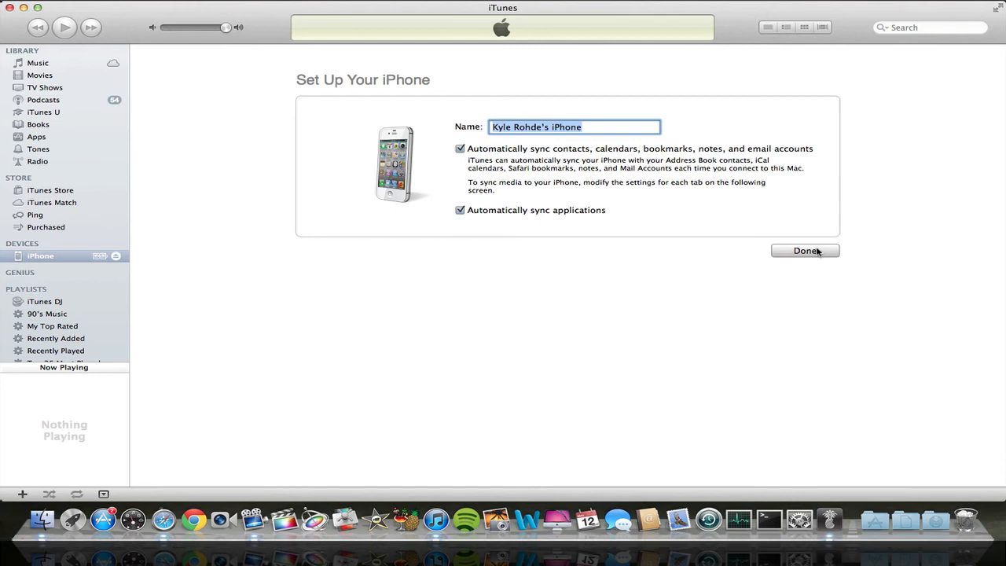
{"action": "type", "text": "Downgrad"}
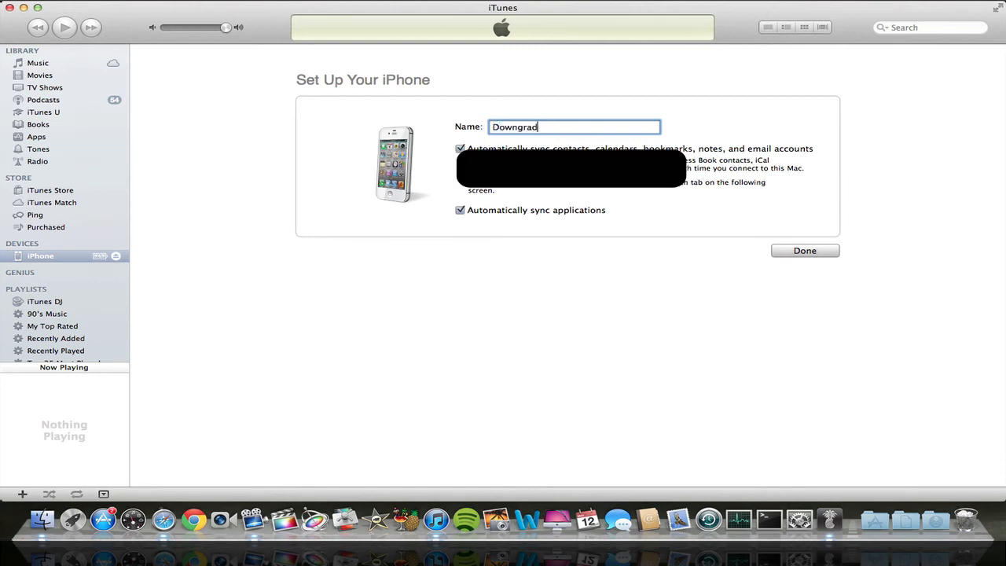
{"action": "left_click", "coordinate": [804, 250]}
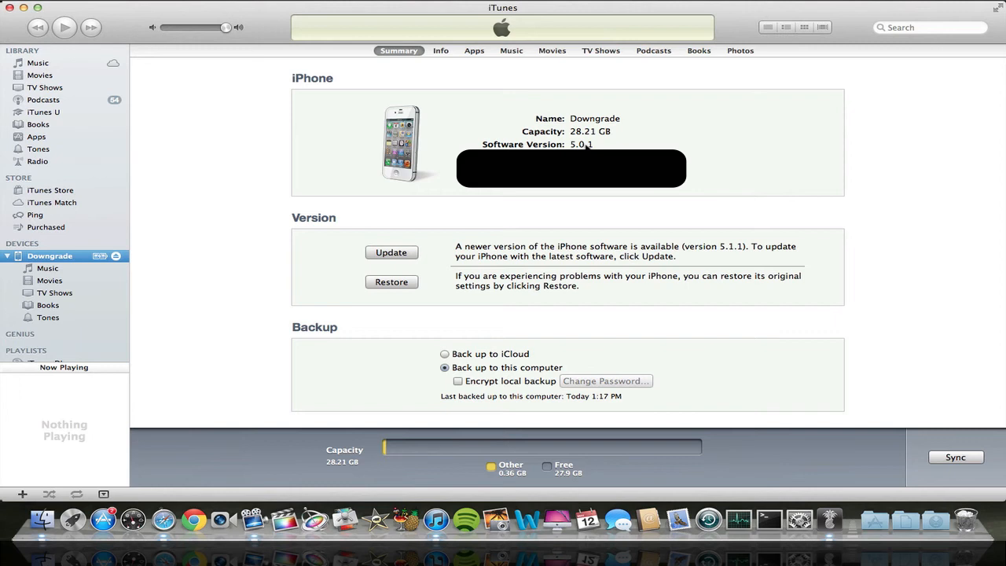
{"action": "mouse_move", "coordinate": [420, 246]}
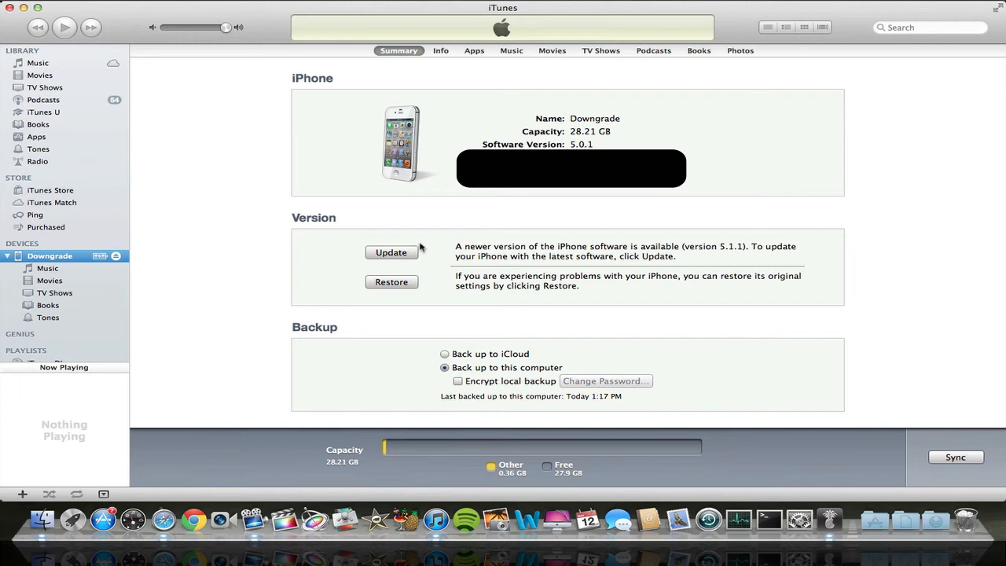